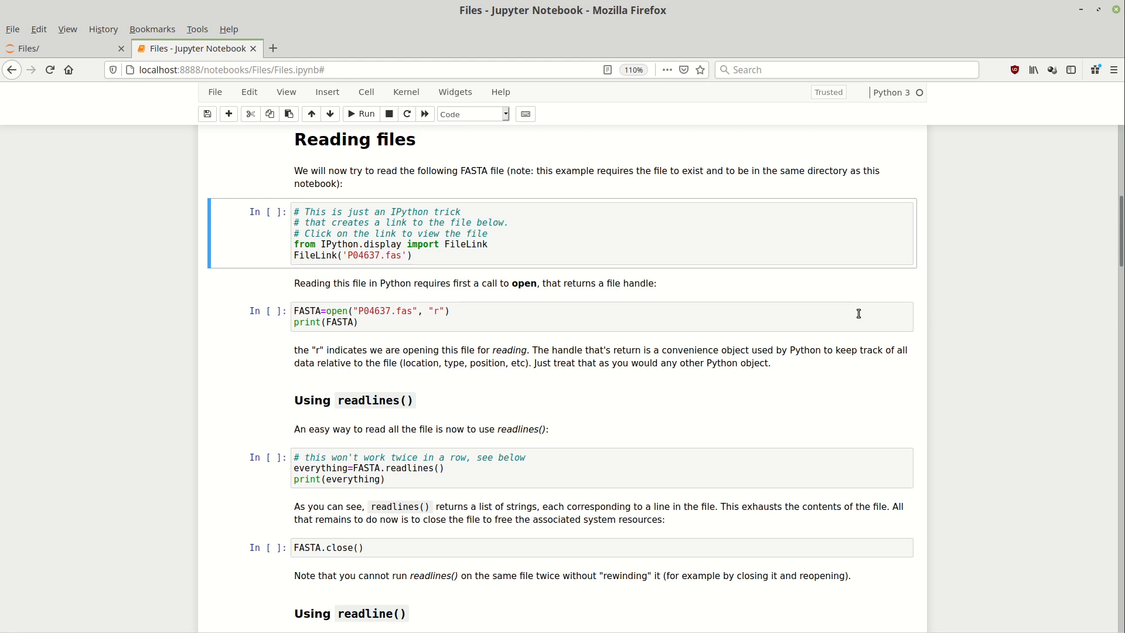
Run the FileLink cell to produce a clickable link to P04637.fas.
{"action": "left_click", "coordinate": [455, 254]}
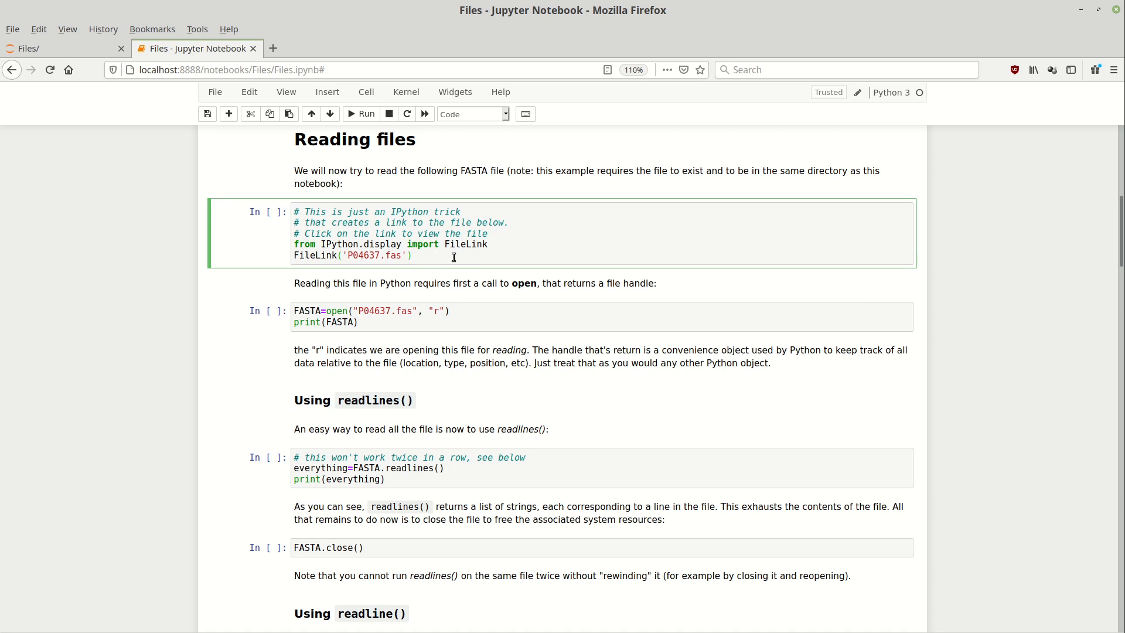
{"action": "left_click", "coordinate": [361, 114]}
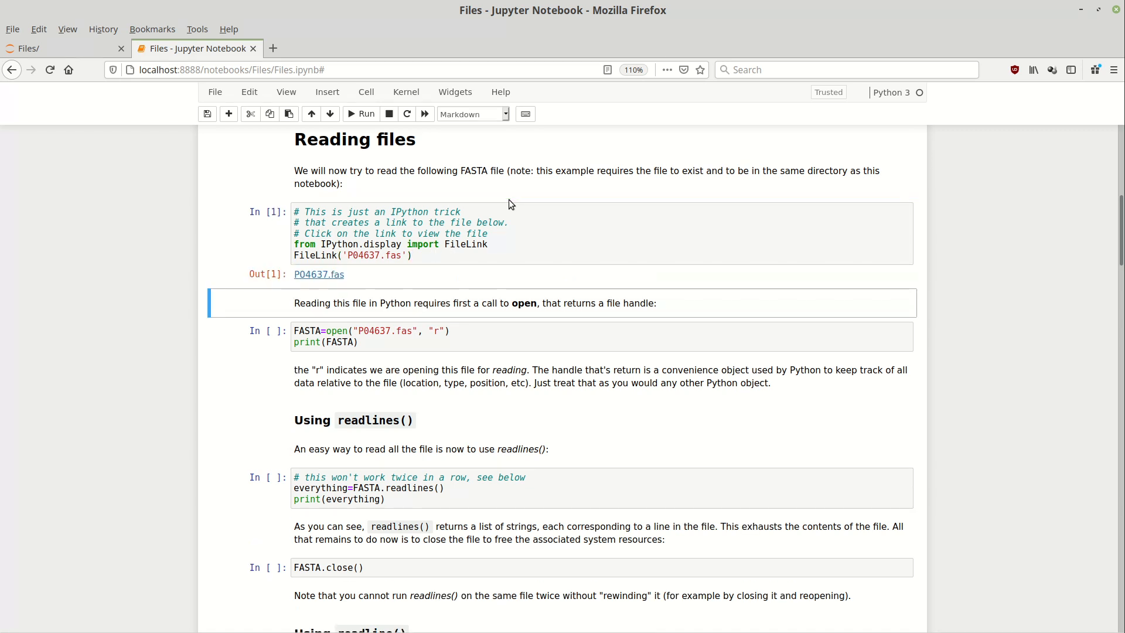
{"action": "left_click", "coordinate": [430, 236]}
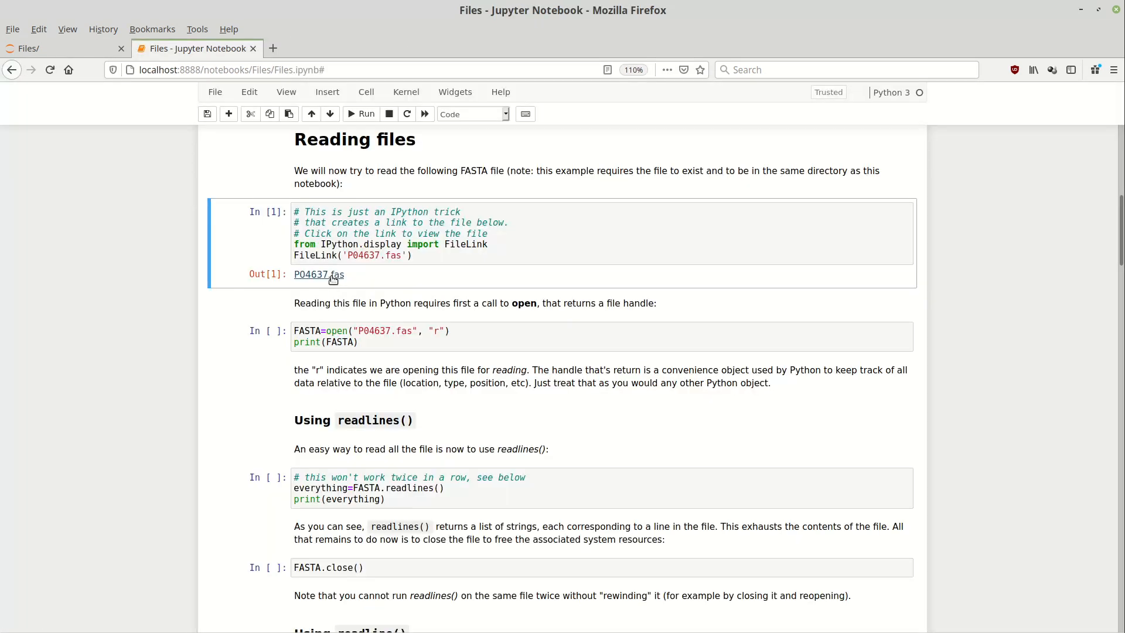
{"action": "left_click", "coordinate": [319, 275]}
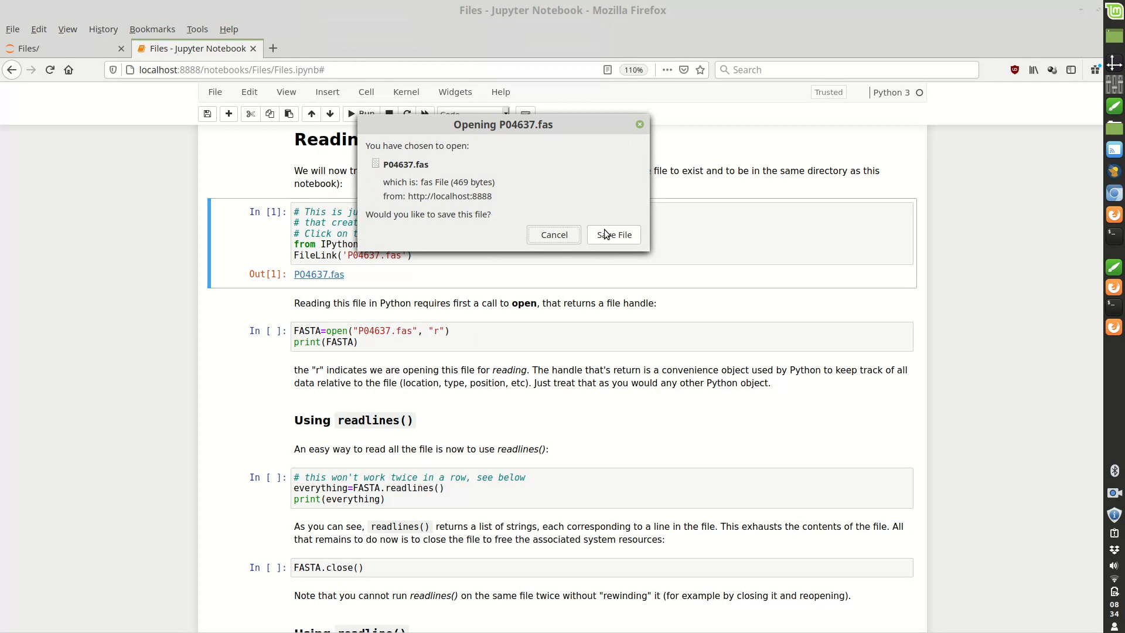
{"action": "mouse_move", "coordinate": [554, 234]}
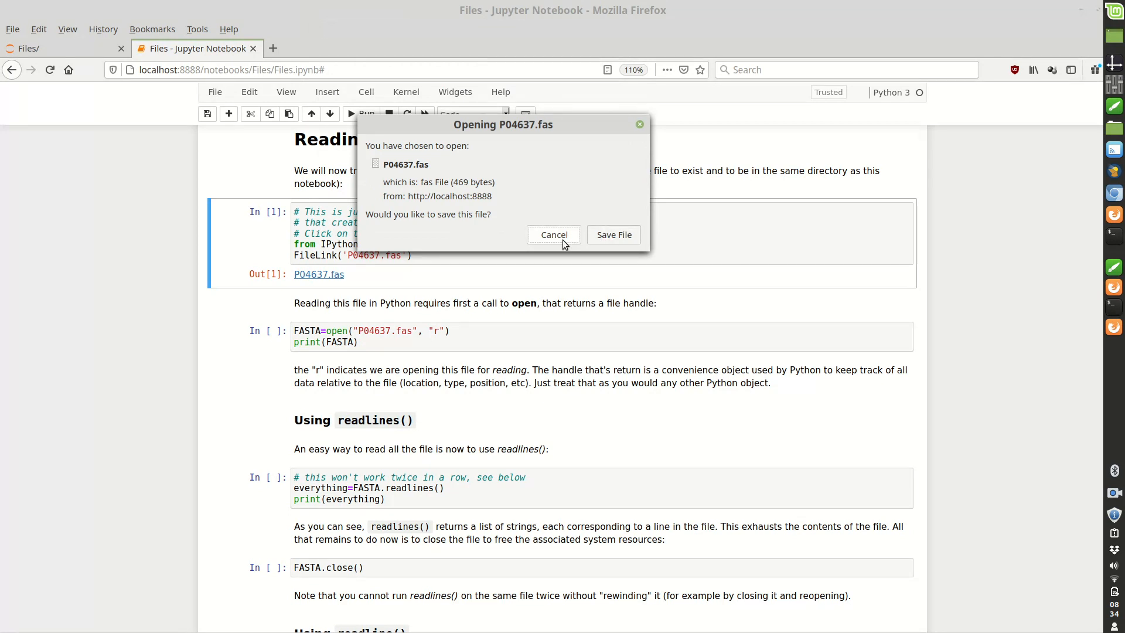
{"action": "left_click", "coordinate": [553, 234]}
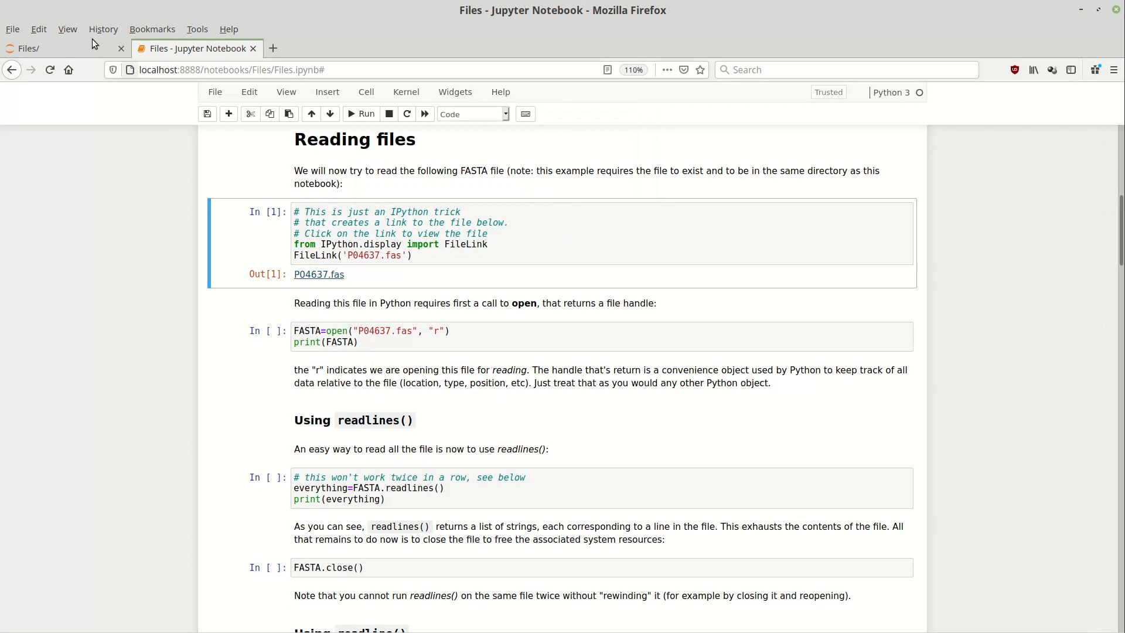
{"action": "left_click", "coordinate": [57, 48]}
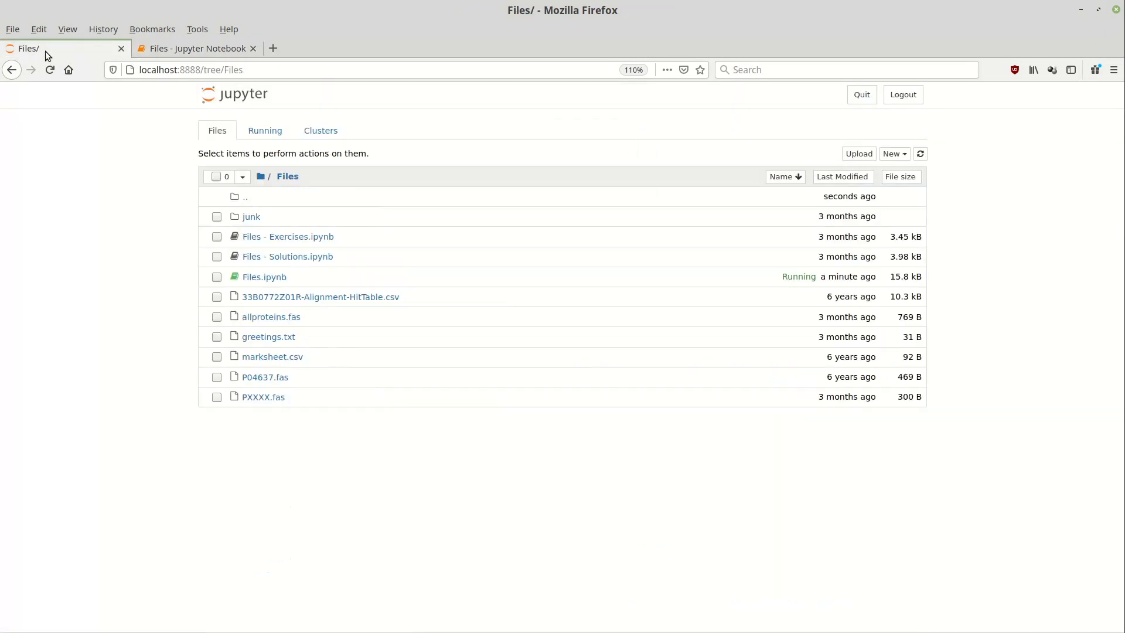
{"action": "mouse_move", "coordinate": [287, 191]}
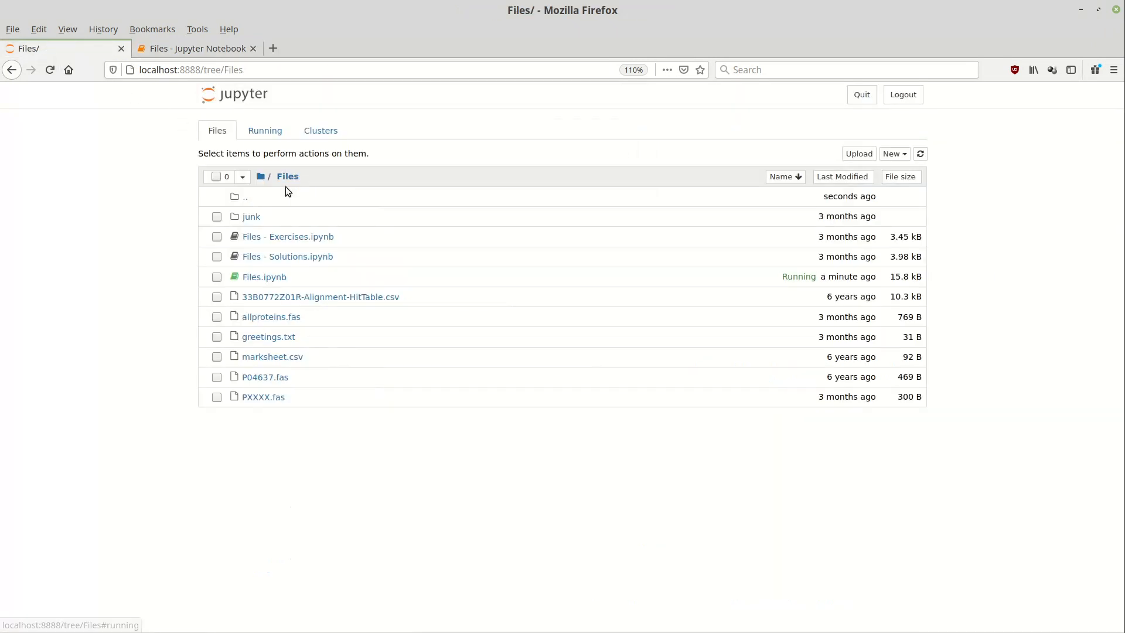
{"action": "mouse_move", "coordinate": [293, 277]}
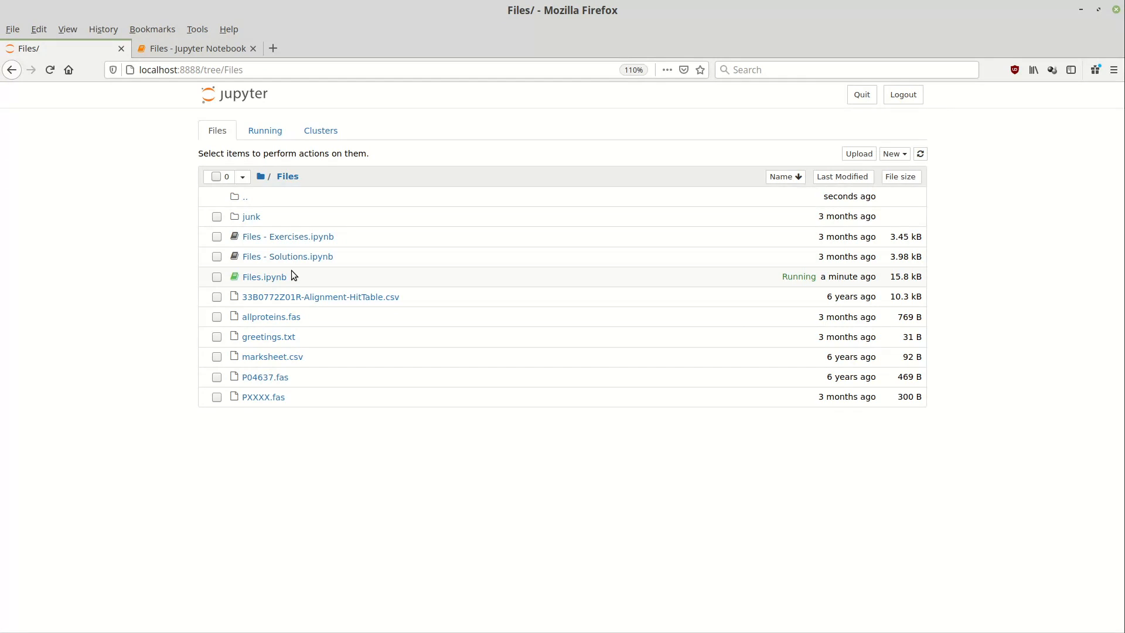
{"action": "mouse_move", "coordinate": [265, 376]}
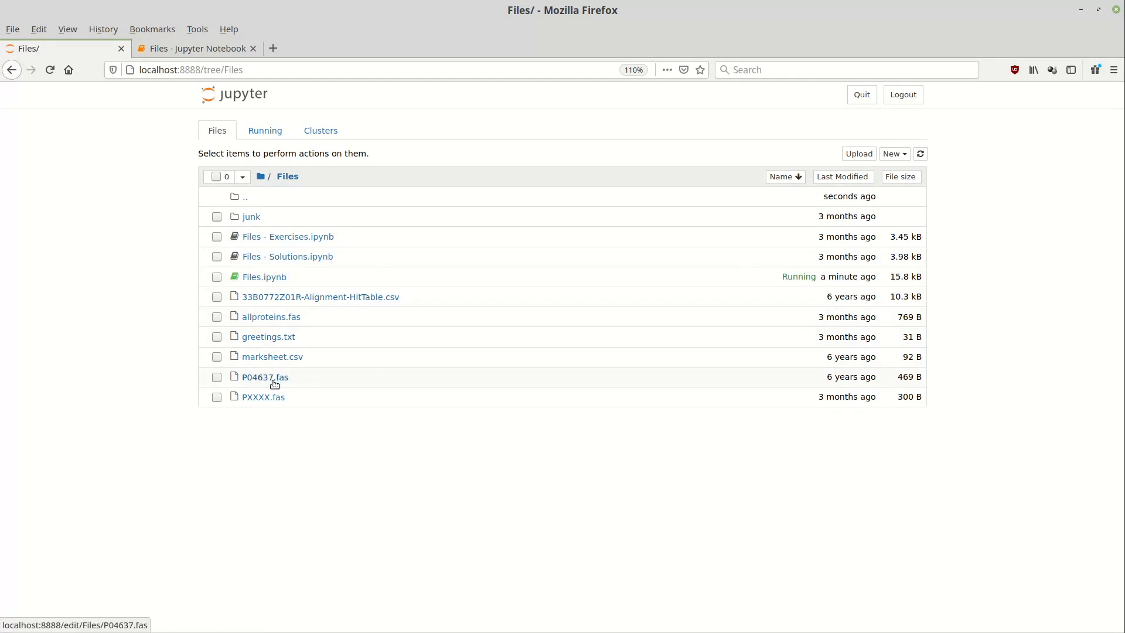
{"action": "left_click", "coordinate": [264, 376]}
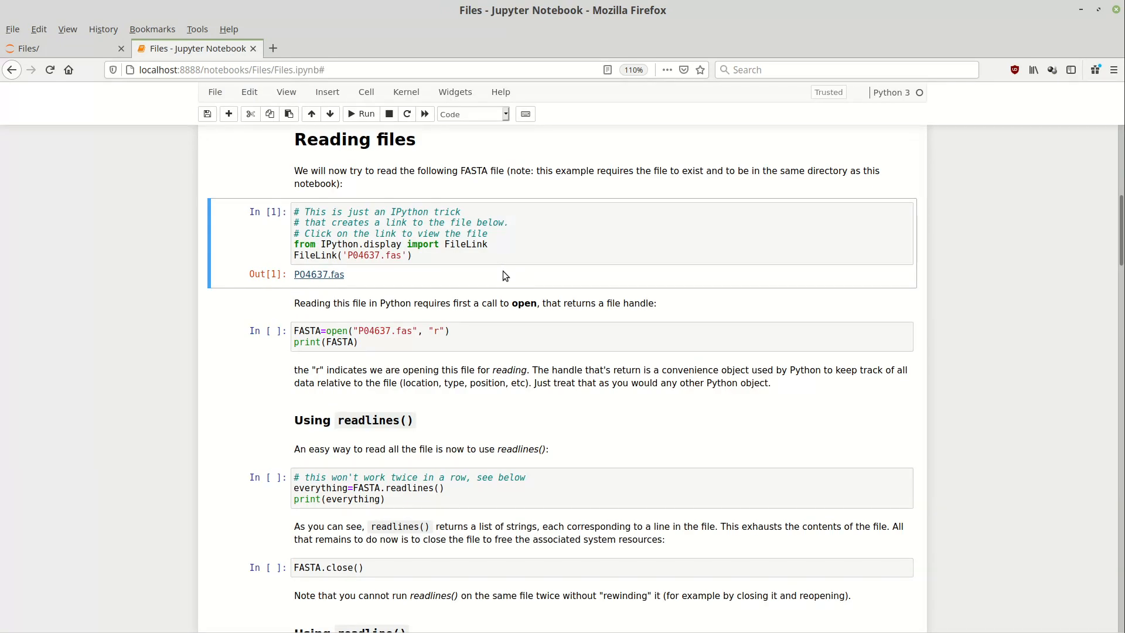
{"action": "mouse_move", "coordinate": [498, 273]}
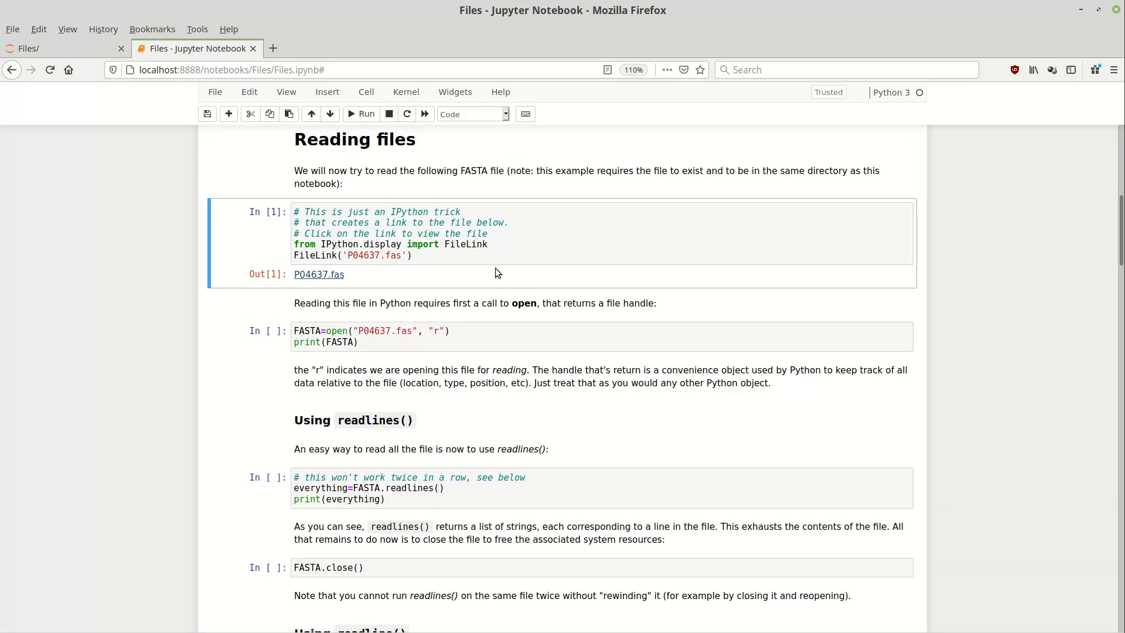
Activate the cell that opens P04637.fas in read mode and save the notebook.
{"action": "scroll", "scroll_direction": "down", "scroll_amount": 3}
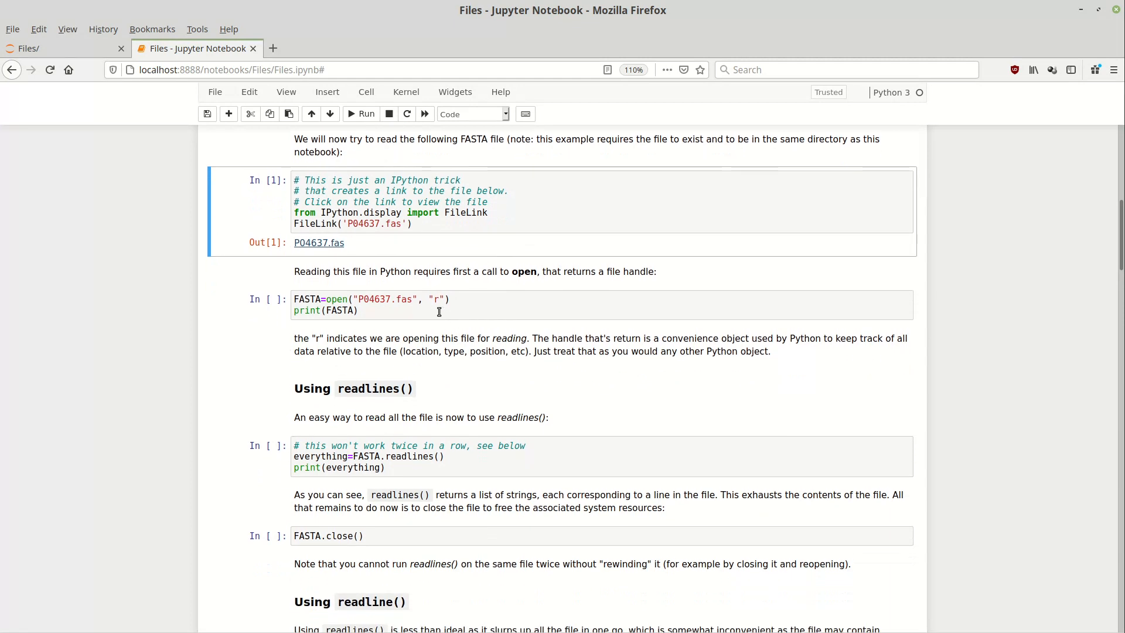
{"action": "left_click", "coordinate": [452, 299]}
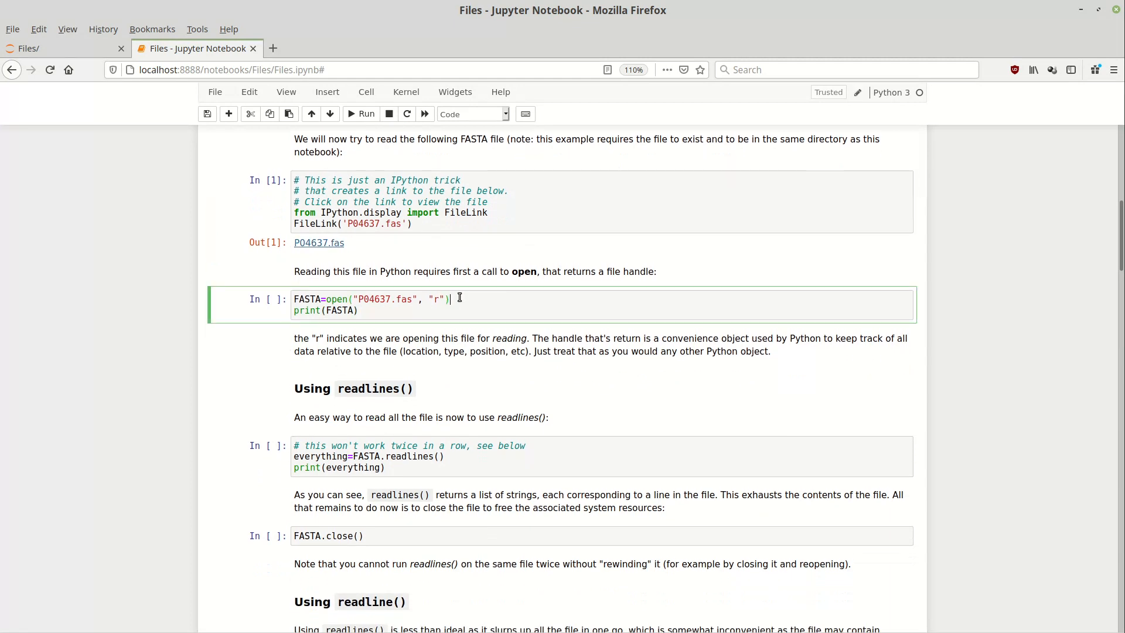
{"action": "mouse_move", "coordinate": [326, 298]}
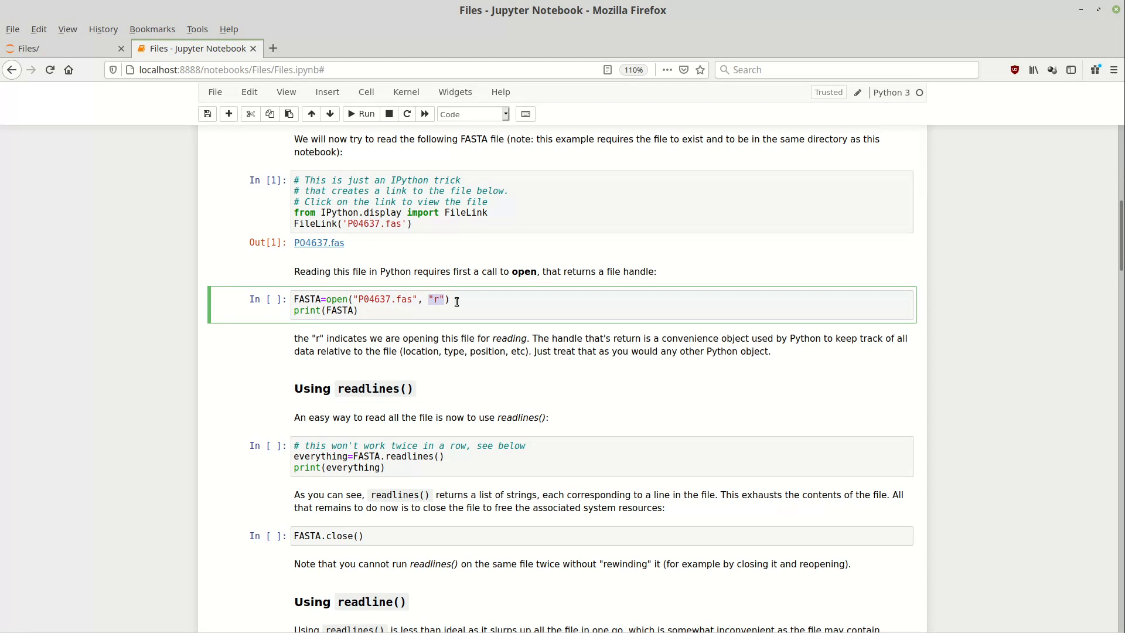
{"action": "key", "text": "ctrl+s"}
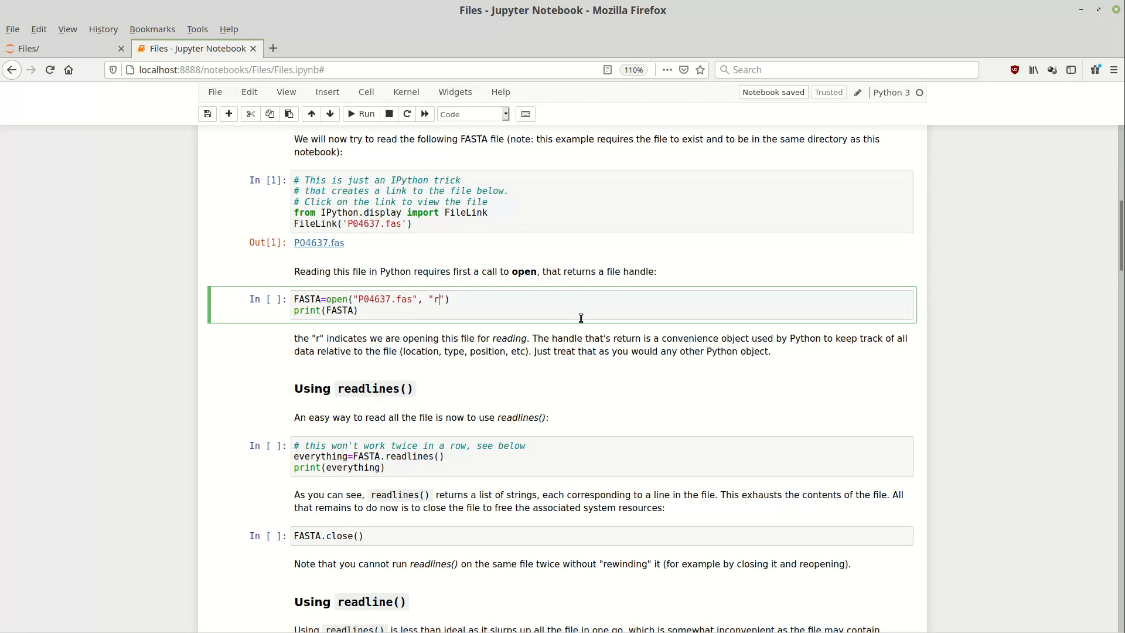
{"action": "type", "text": "t"}
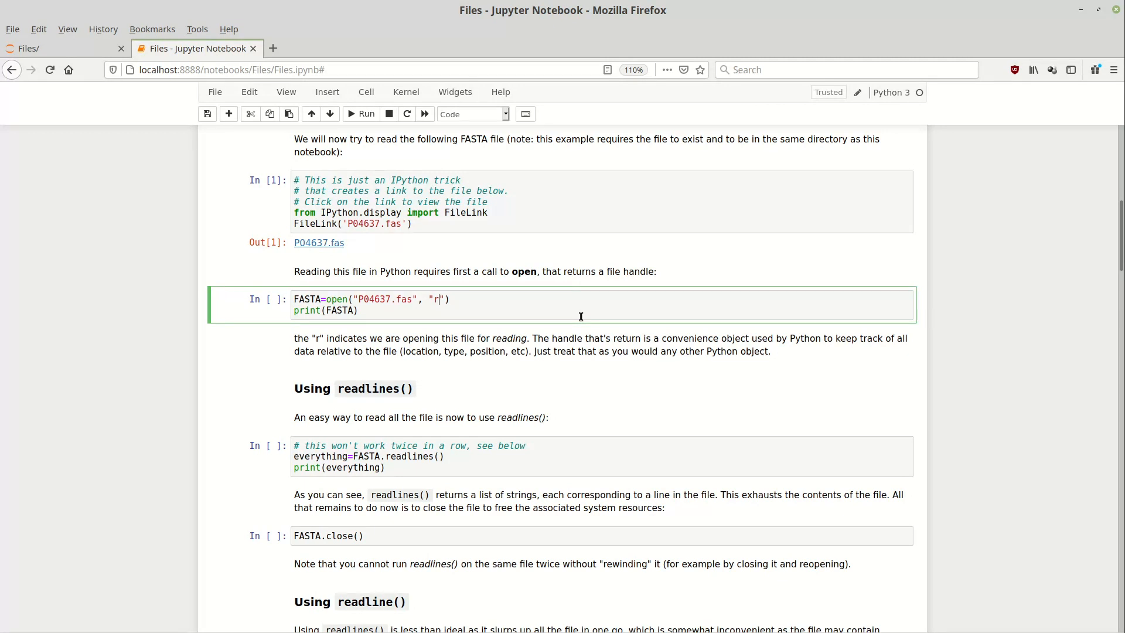
Run the open() cell, showing the P04637.fas handle with mode 'r' and UTF-8, then select the readlines cell.
{"action": "left_click", "coordinate": [362, 114]}
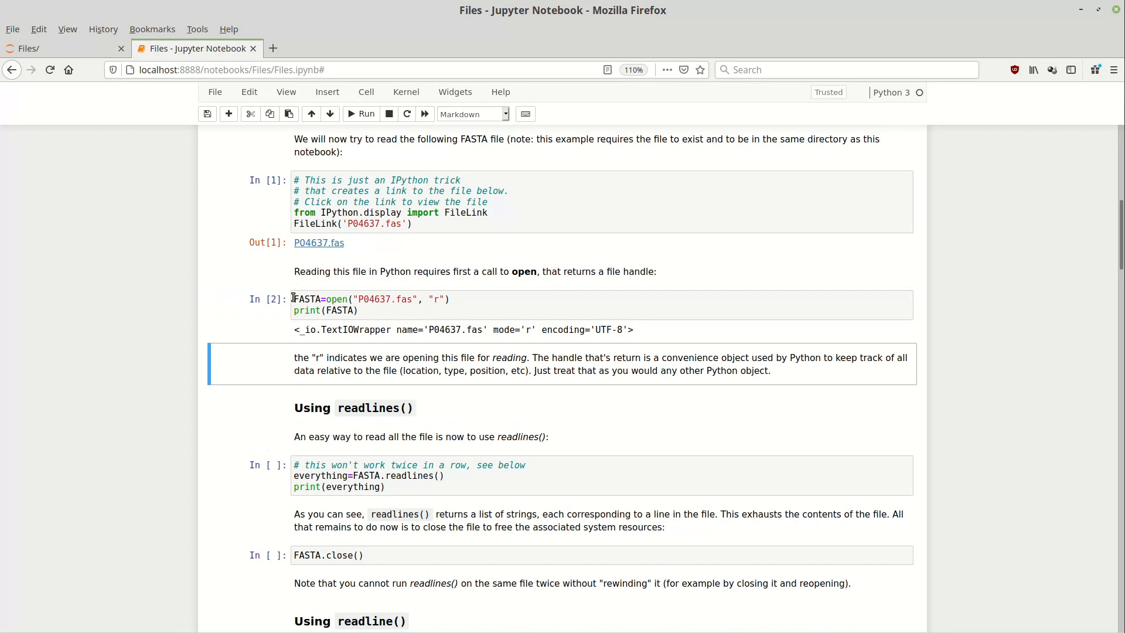
{"action": "mouse_move", "coordinate": [324, 309]}
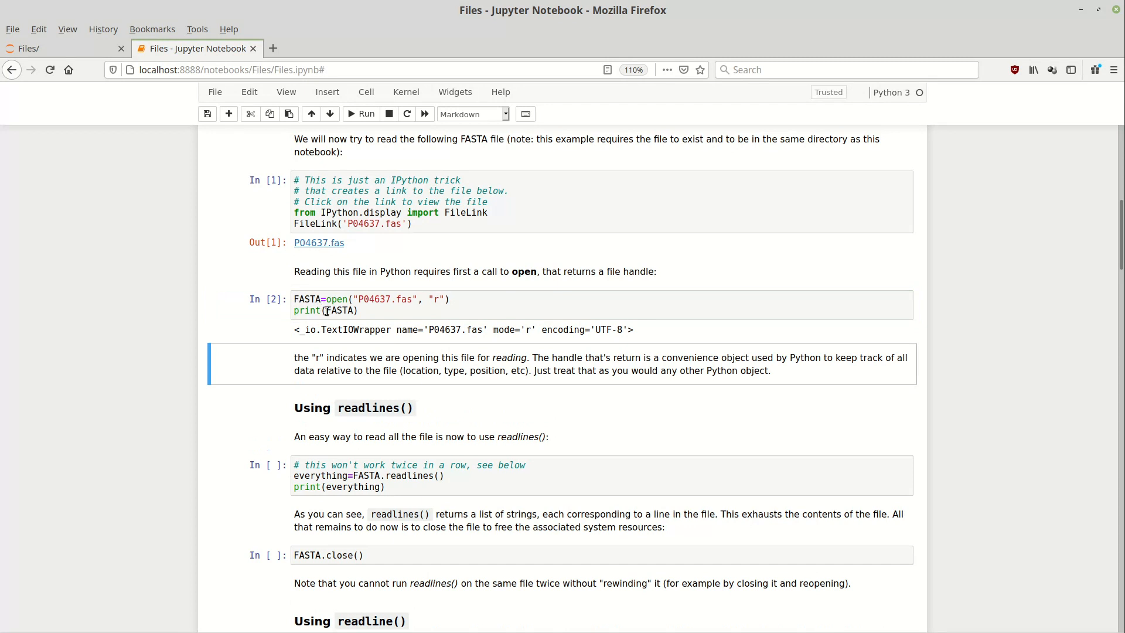
{"action": "mouse_move", "coordinate": [300, 334]}
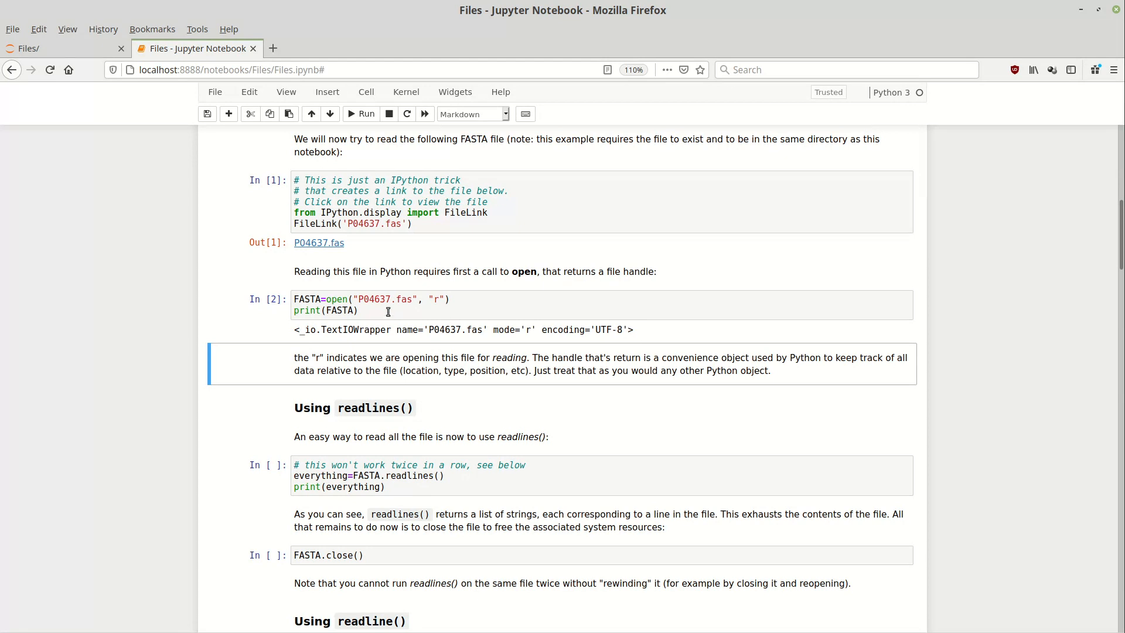
{"action": "mouse_move", "coordinate": [307, 329]}
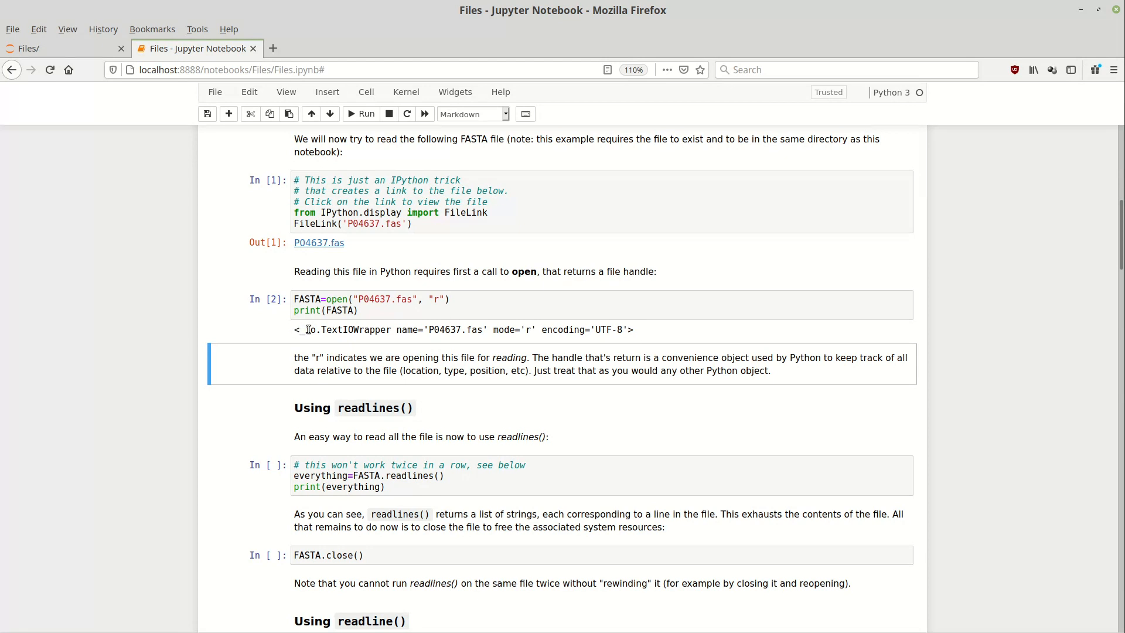
{"action": "mouse_move", "coordinate": [588, 345]}
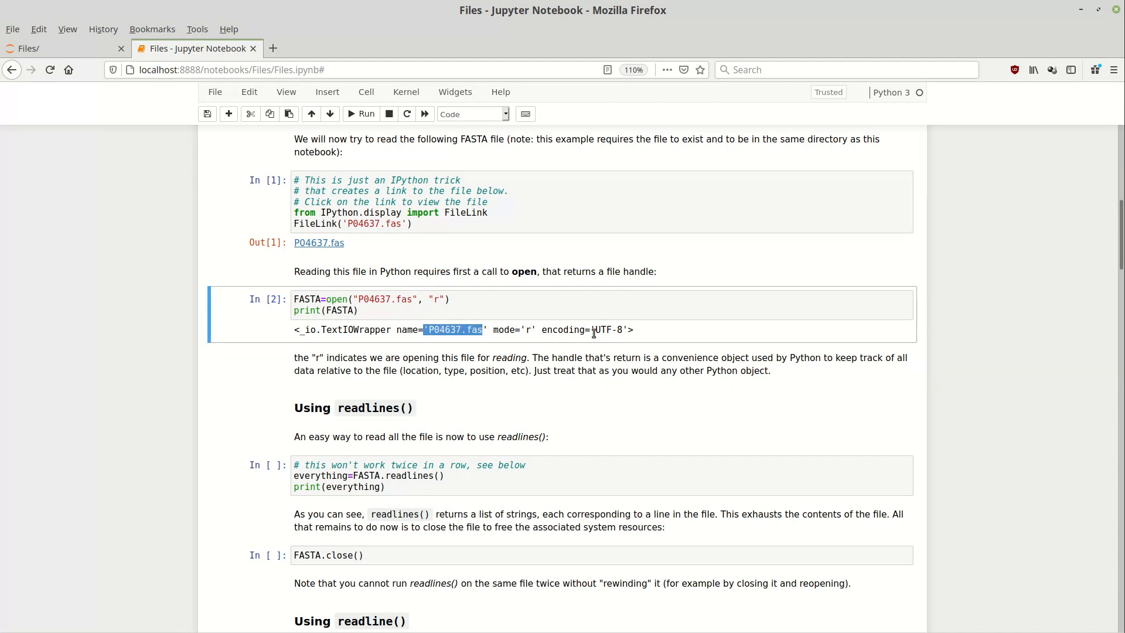
{"action": "double_click", "coordinate": [608, 330]}
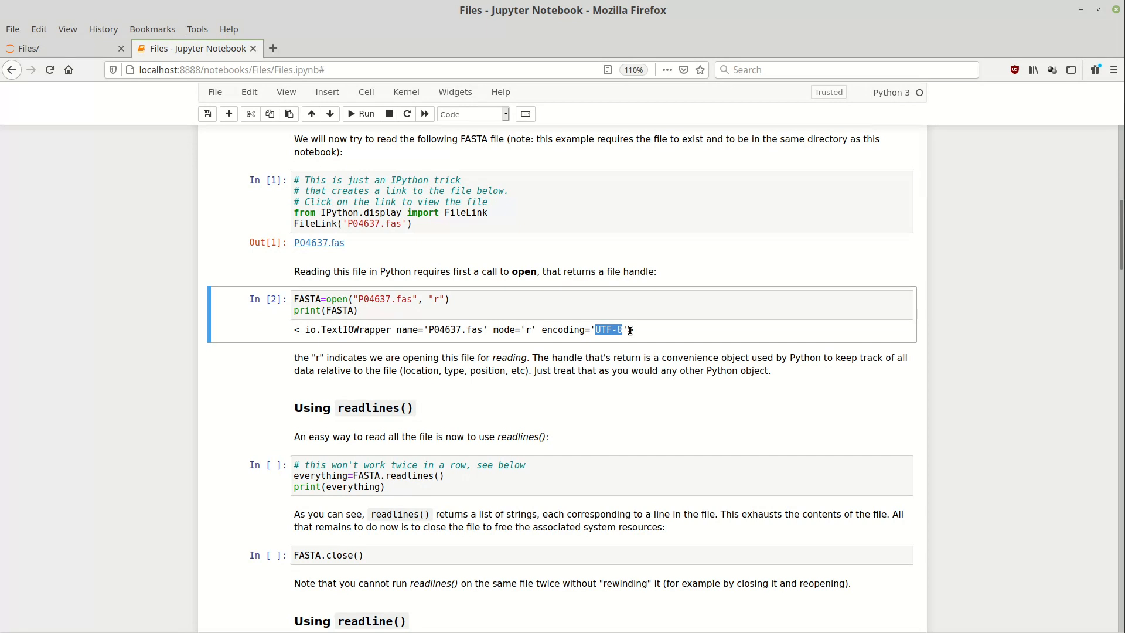
{"action": "scroll", "scroll_direction": "down", "scroll_amount": 3}
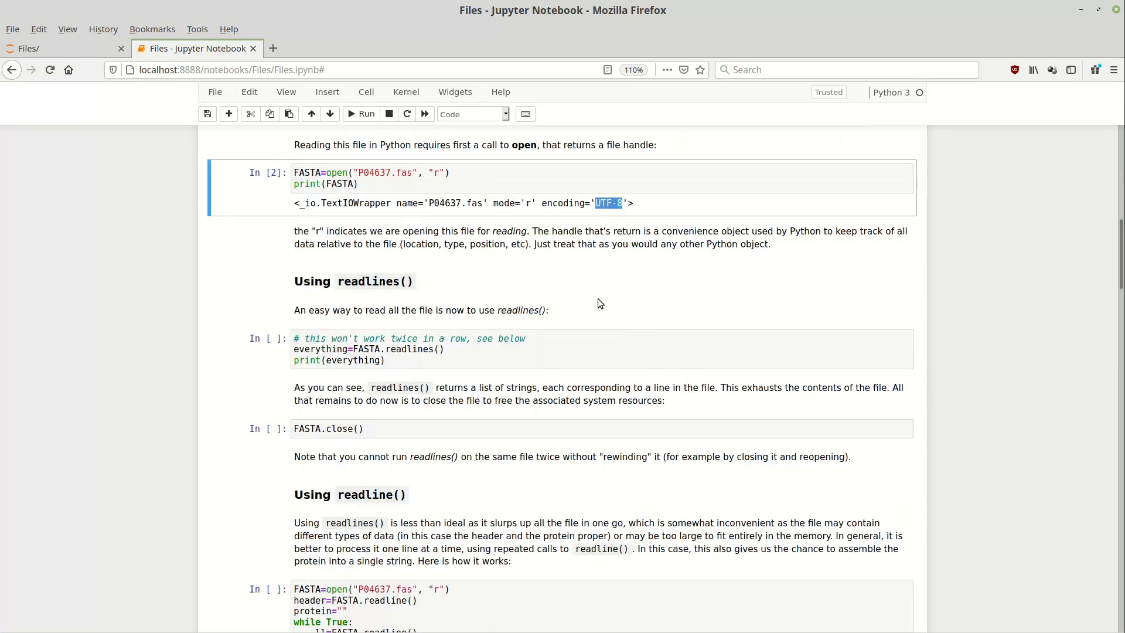
{"action": "left_click", "coordinate": [501, 349]}
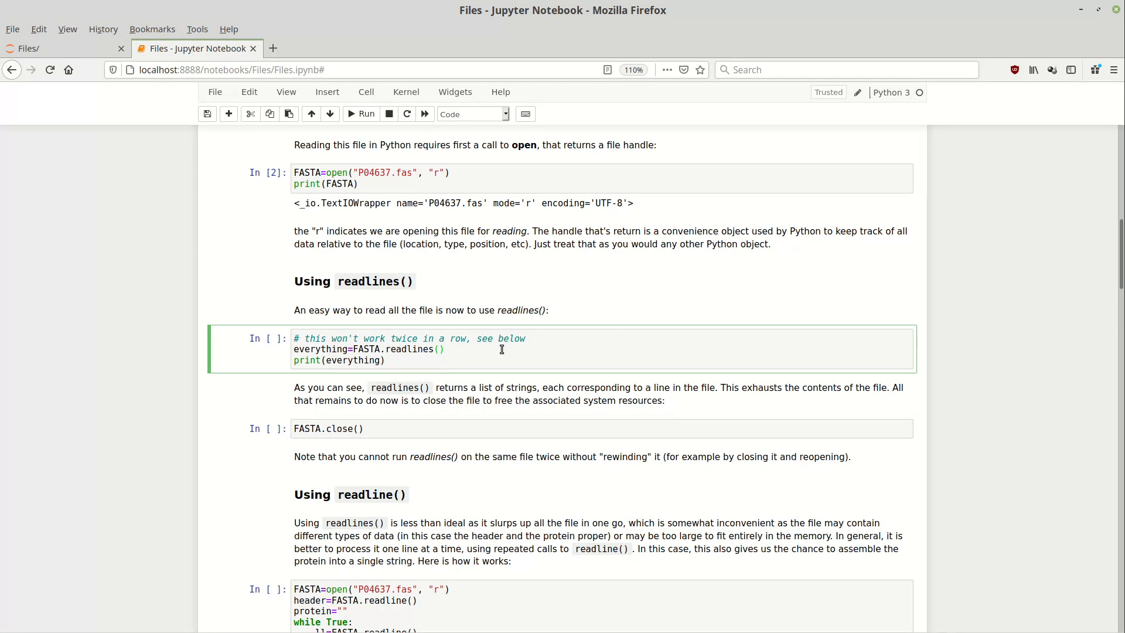
{"action": "mouse_move", "coordinate": [465, 351]}
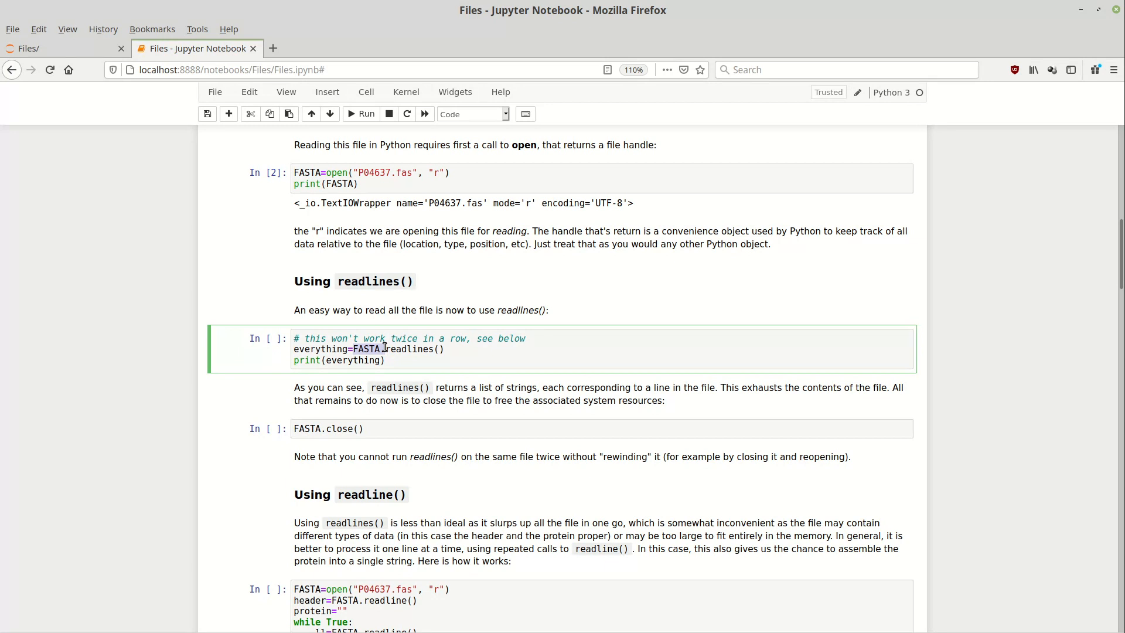
Save, then run readlines() to print P04637.fas as a list of line strings starting with the P53_HUMAN header.
{"action": "key", "text": "ctrl+s"}
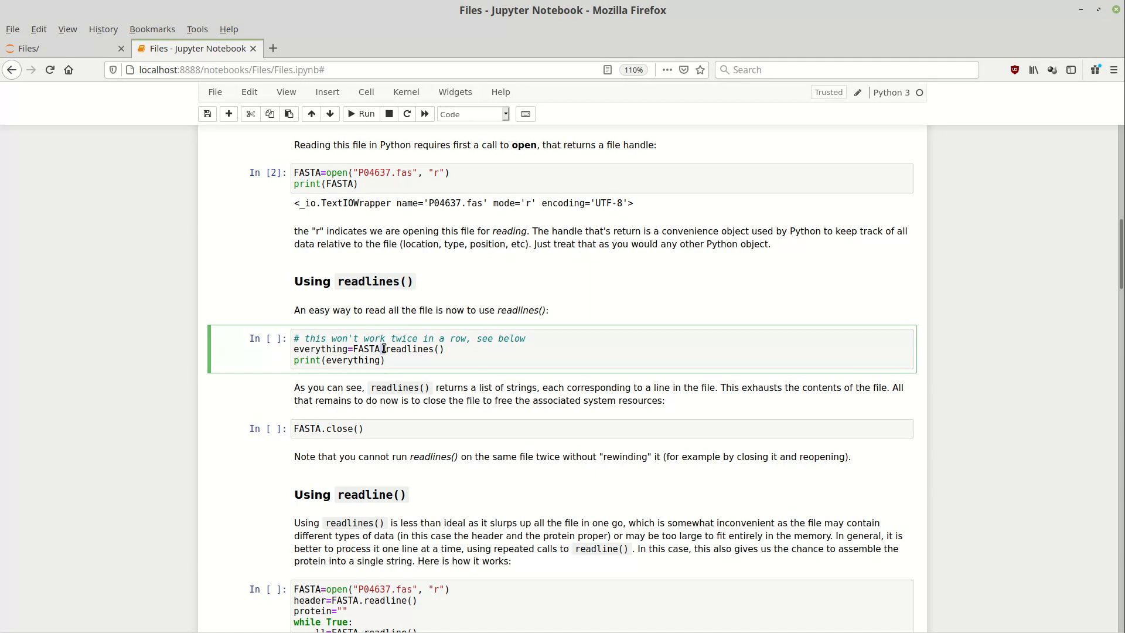
{"action": "mouse_move", "coordinate": [530, 364]}
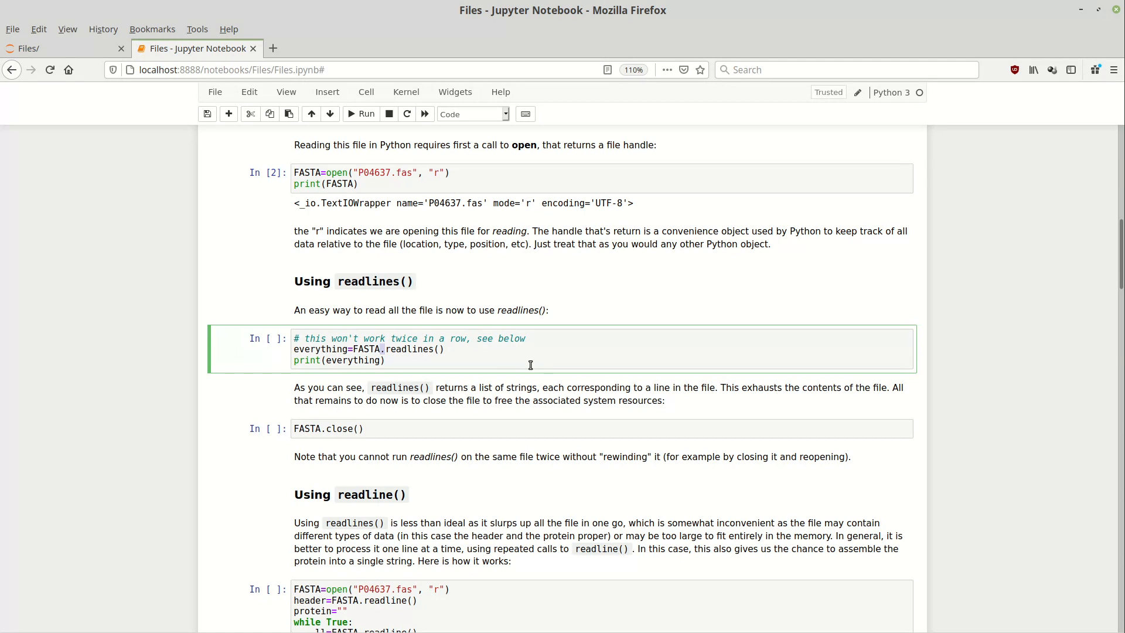
{"action": "left_click", "coordinate": [361, 113]}
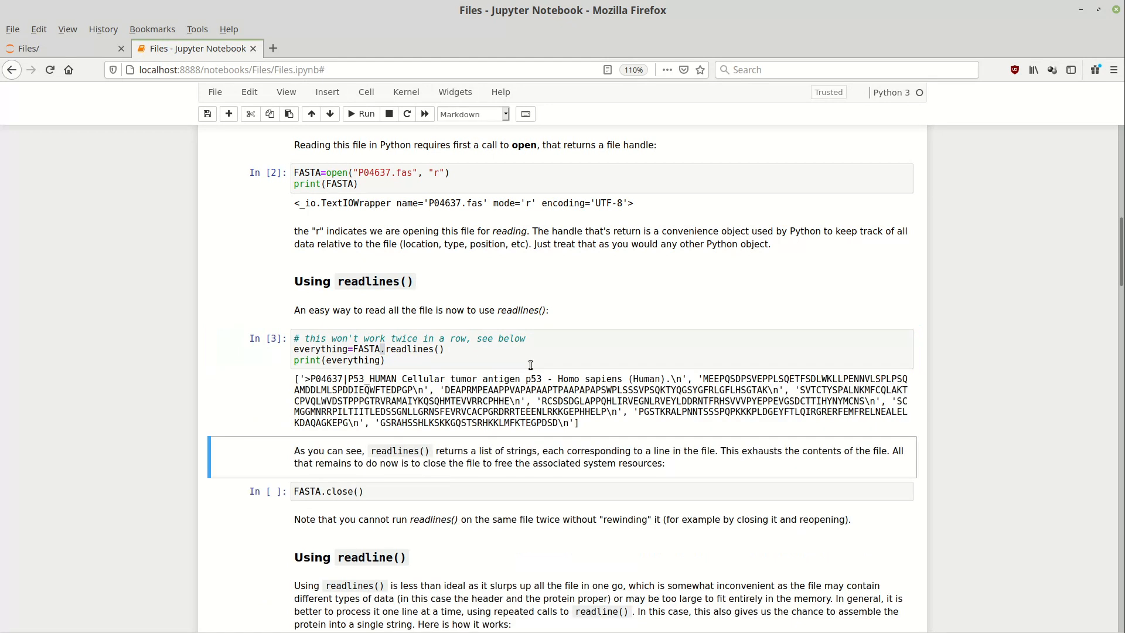
{"action": "mouse_move", "coordinate": [379, 360]}
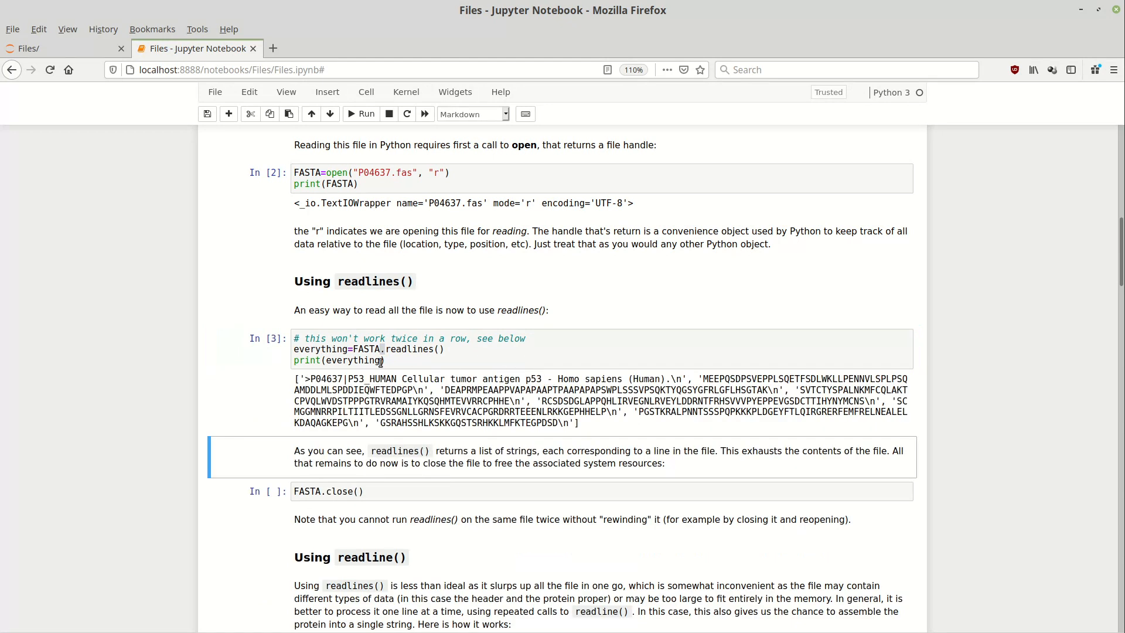
{"action": "mouse_move", "coordinate": [669, 379]}
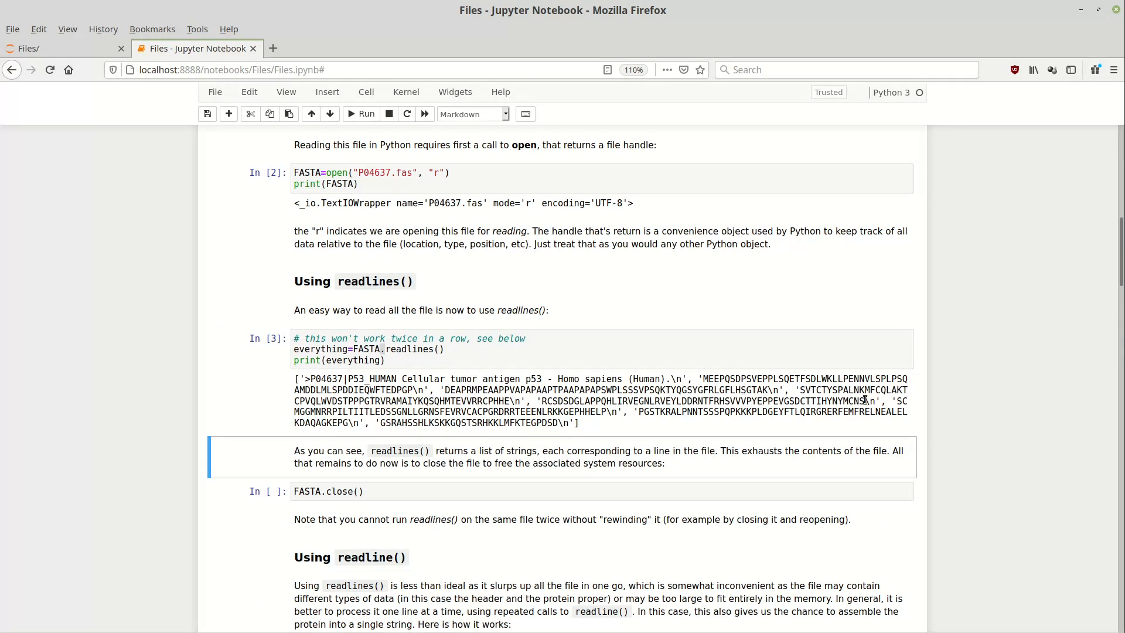
{"action": "mouse_move", "coordinate": [599, 427]}
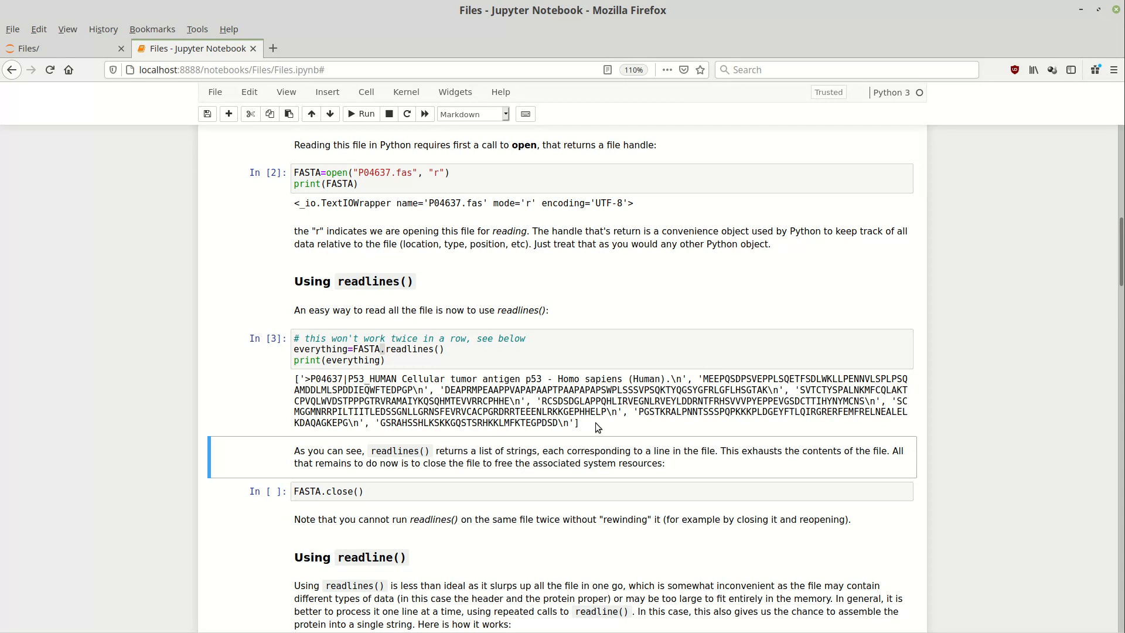
{"action": "mouse_move", "coordinate": [414, 487]}
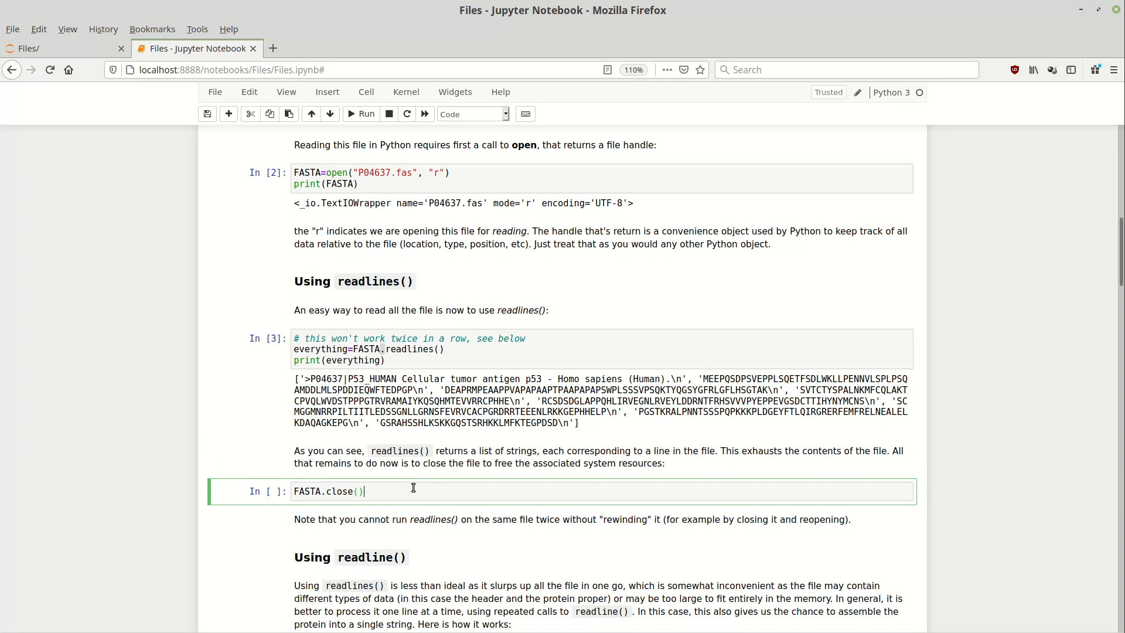
Run FASTA.close(), then clear every cell's output via Cell > All Output > Clear.
{"action": "left_click", "coordinate": [361, 113]}
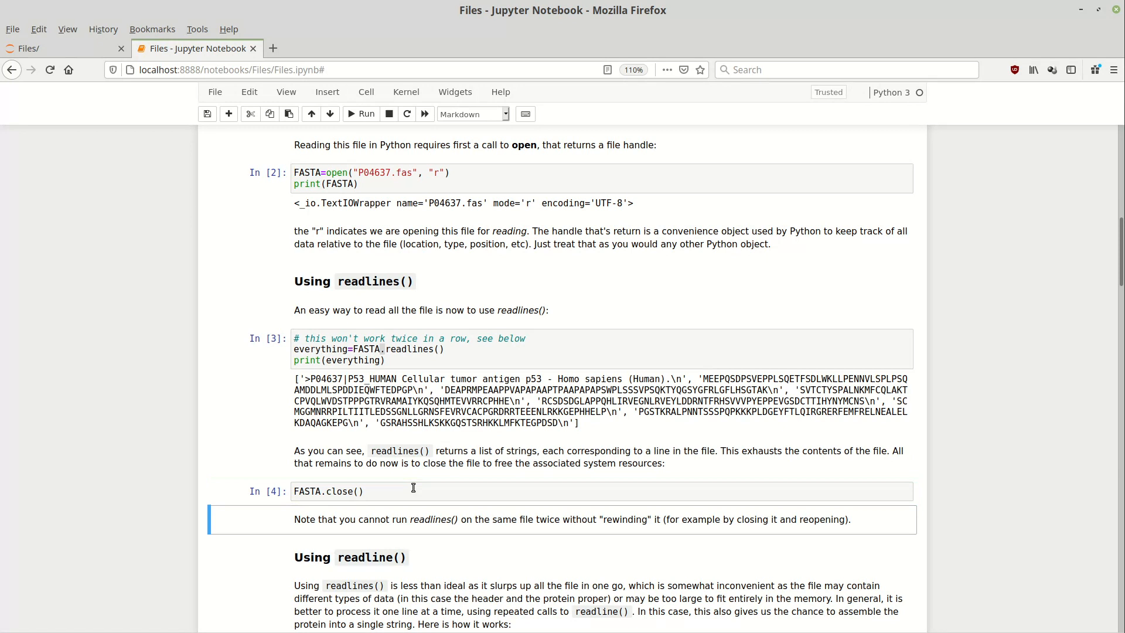
{"action": "mouse_move", "coordinate": [405, 140]}
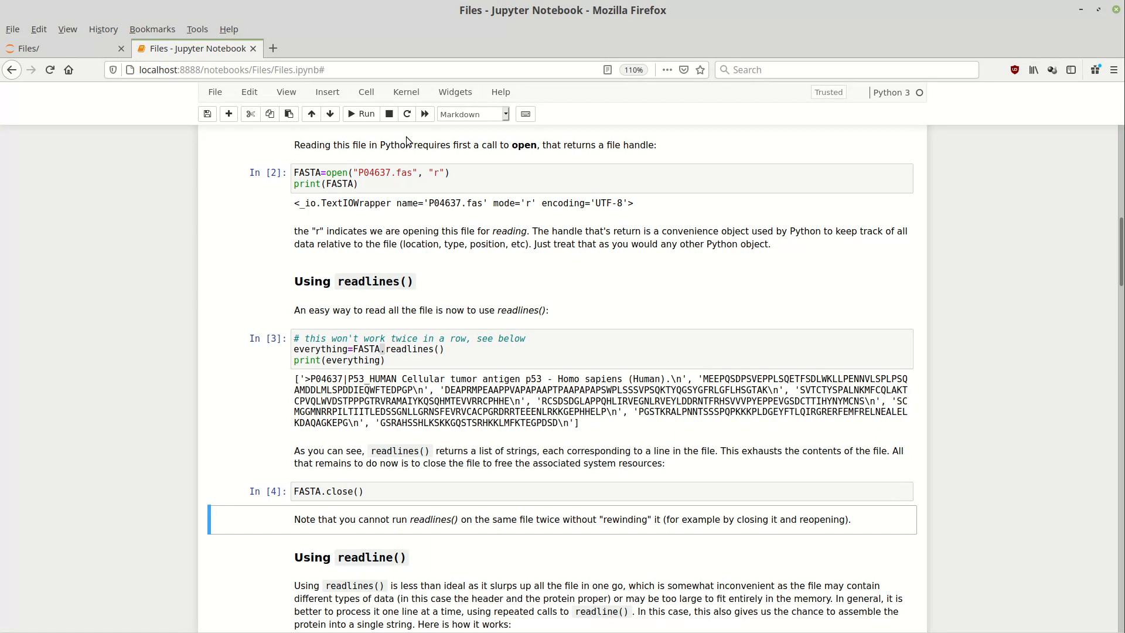
{"action": "left_click", "coordinate": [413, 184]}
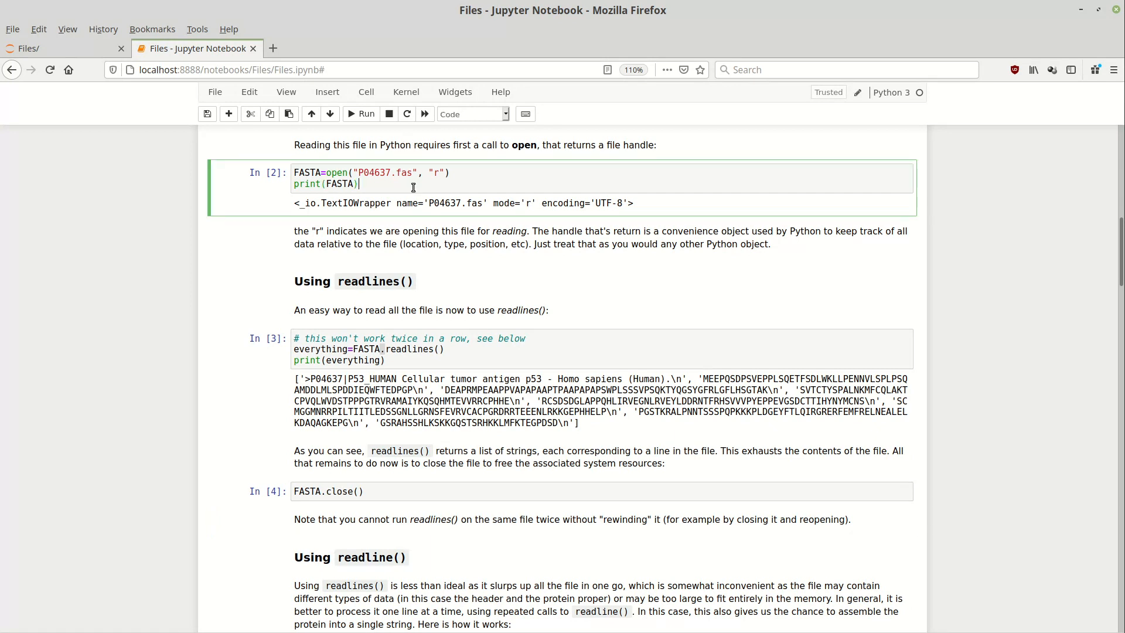
{"action": "mouse_move", "coordinate": [373, 103]}
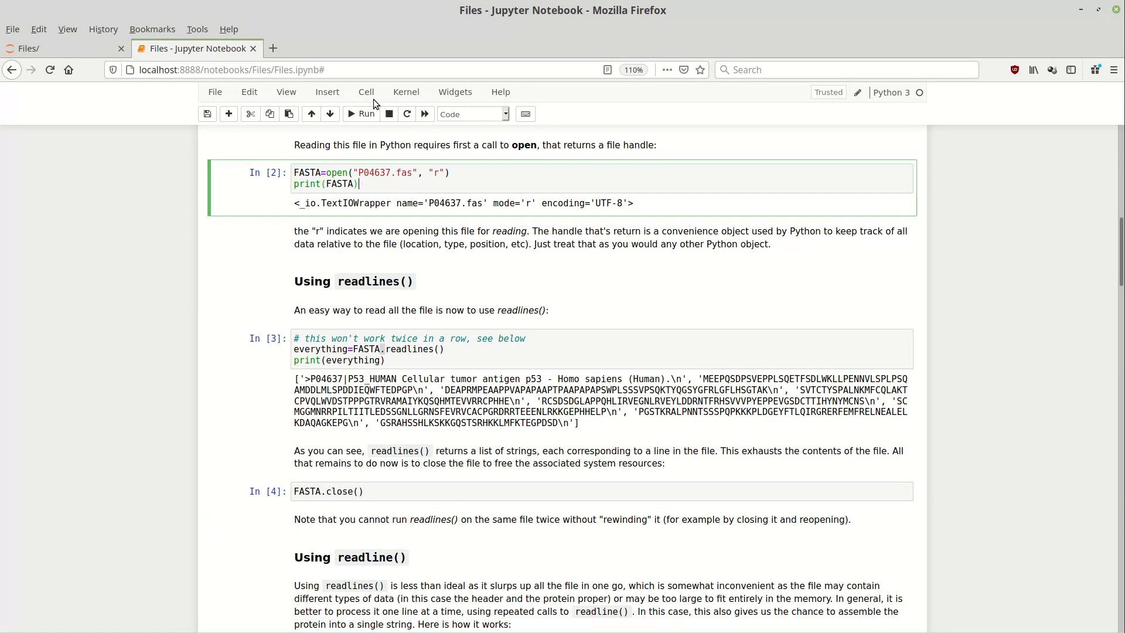
{"action": "left_click", "coordinate": [365, 91]}
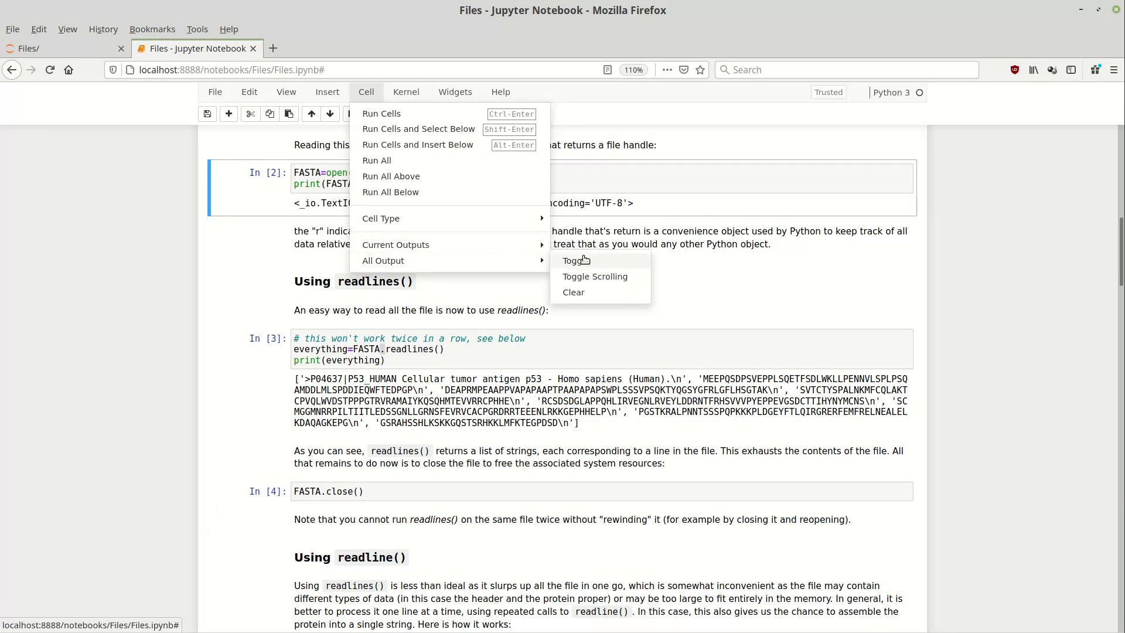
{"action": "left_click", "coordinate": [573, 292]}
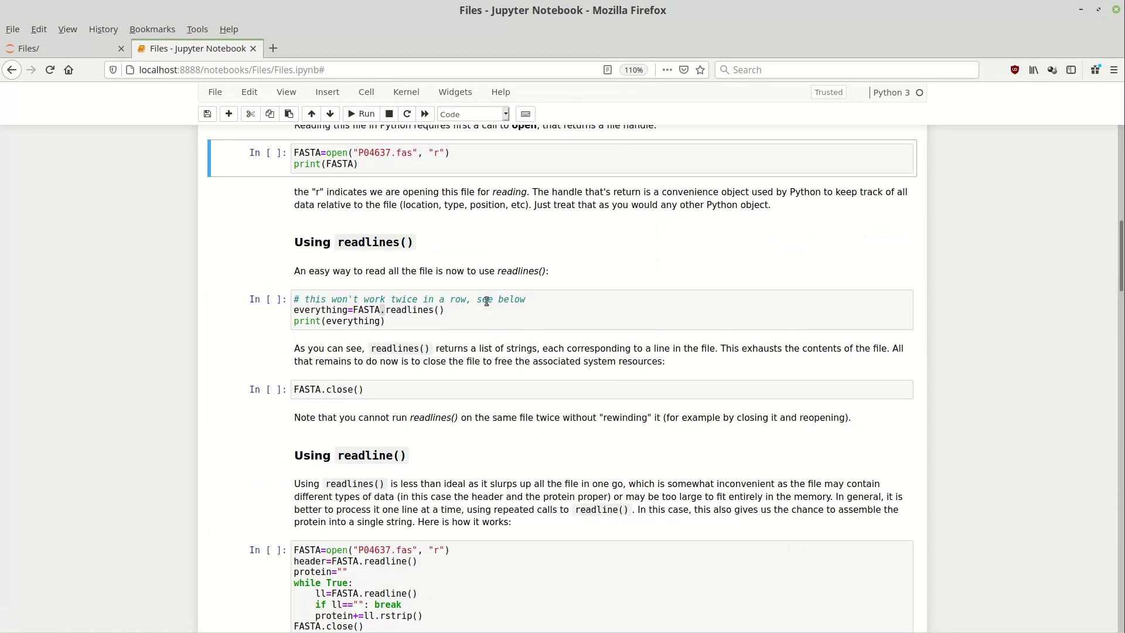
Rerun readlines() so the P04637.fas line list prints again.
{"action": "scroll", "scroll_direction": "up", "scroll_amount": 3}
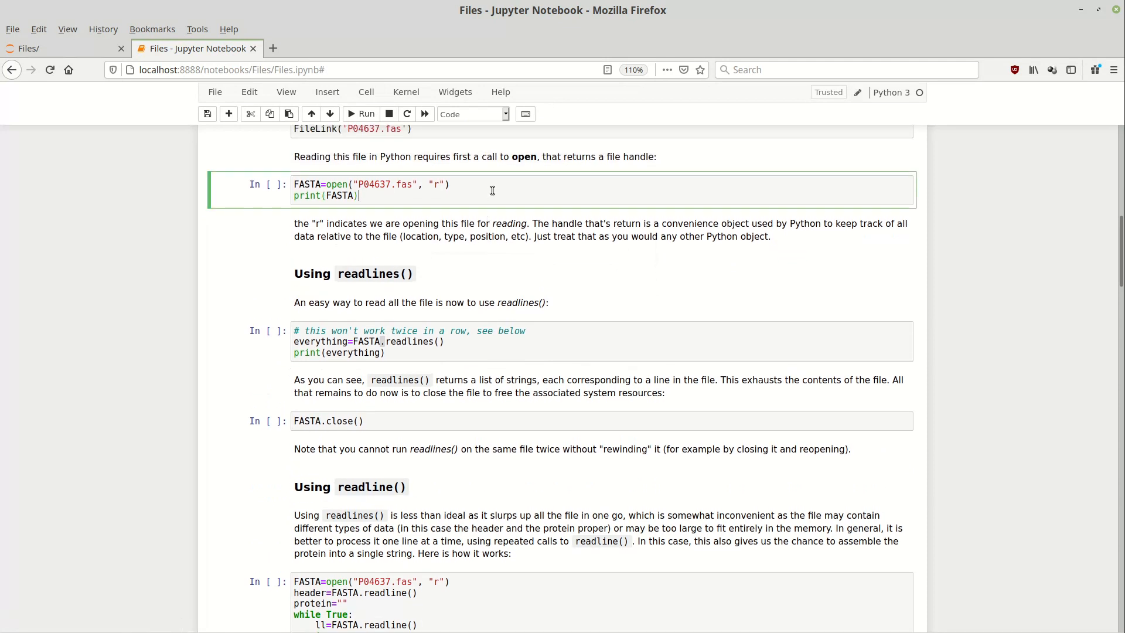
{"action": "left_click", "coordinate": [361, 113]}
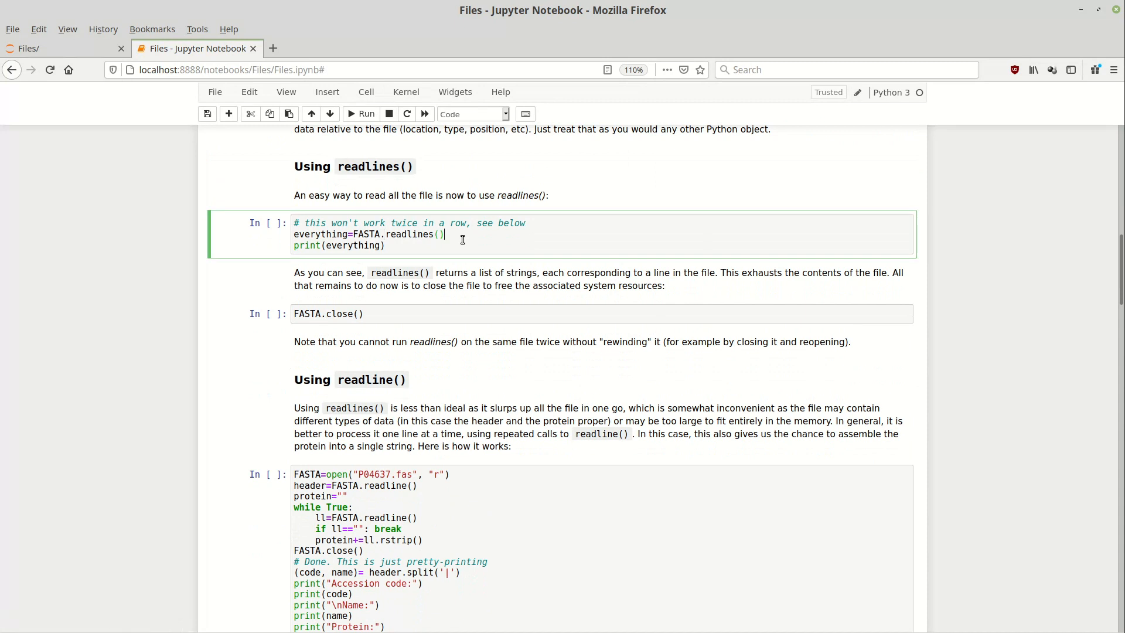
{"action": "left_click", "coordinate": [362, 114]}
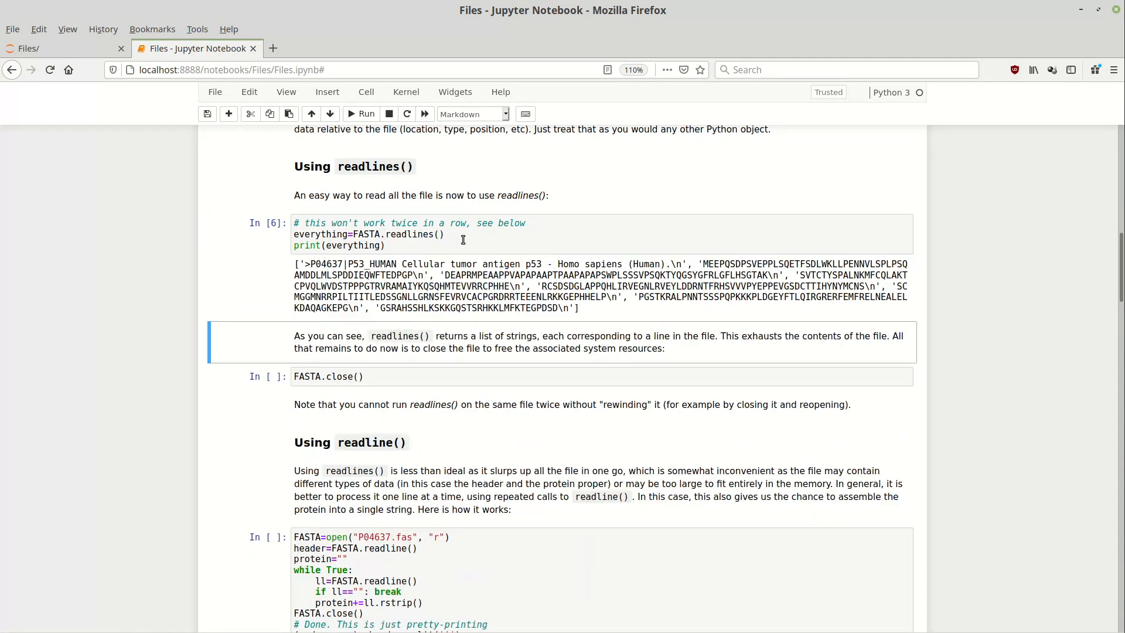
{"action": "left_click", "coordinate": [503, 234]}
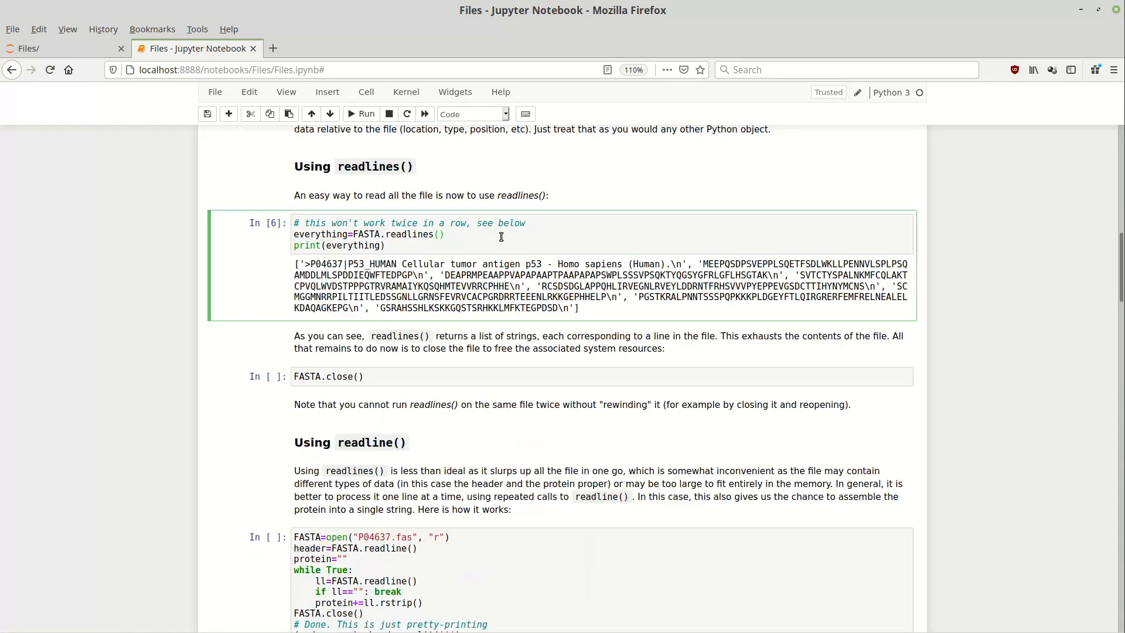
Rerun readlines() to get an empty list, close the file, reopen it and read the full line list again.
{"action": "left_click", "coordinate": [361, 114]}
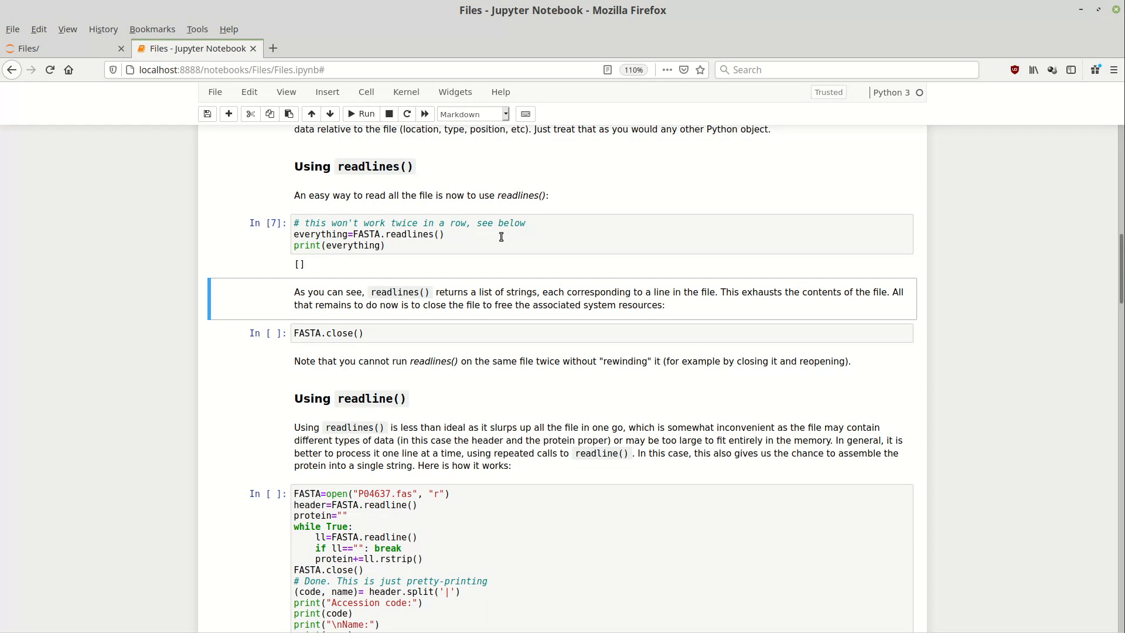
{"action": "mouse_move", "coordinate": [435, 331]}
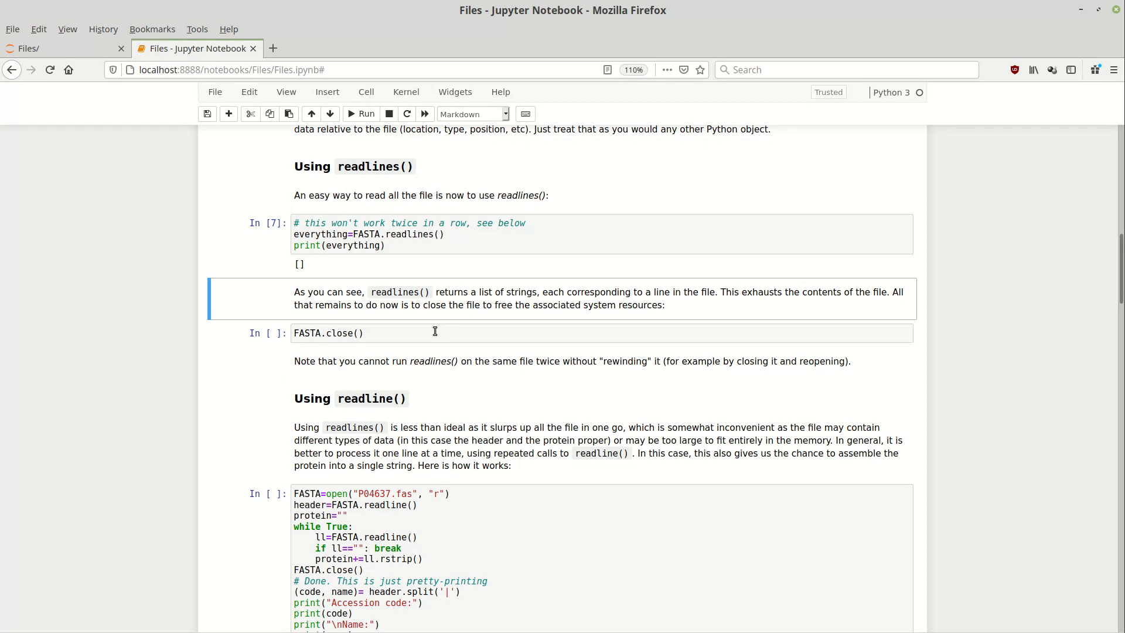
{"action": "left_click", "coordinate": [361, 113]}
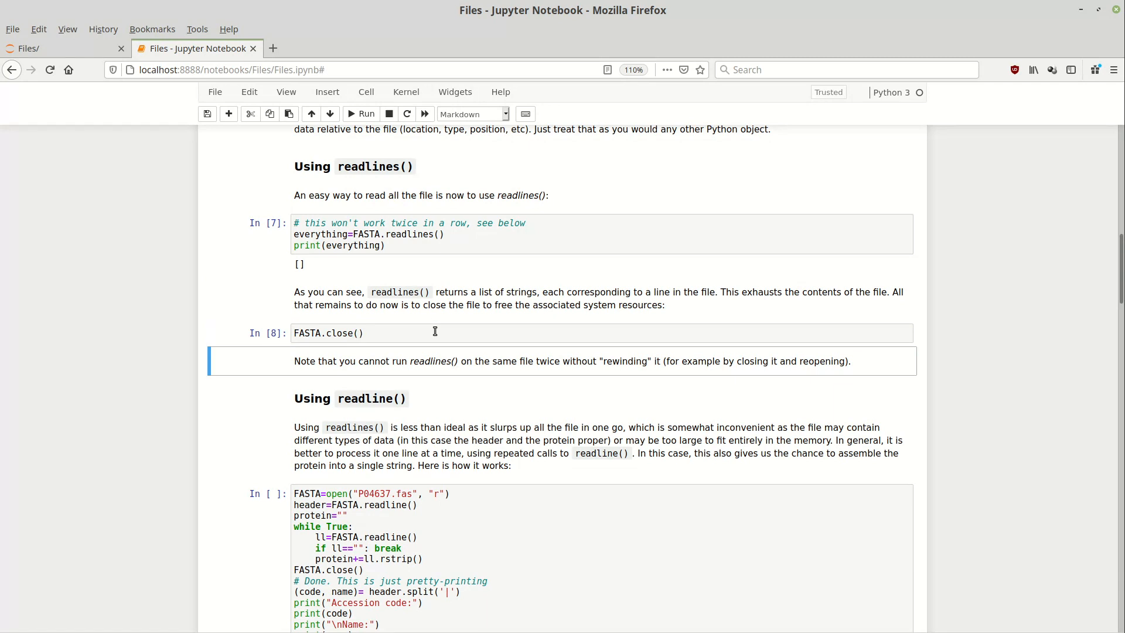
{"action": "scroll", "scroll_direction": "up", "scroll_amount": 3}
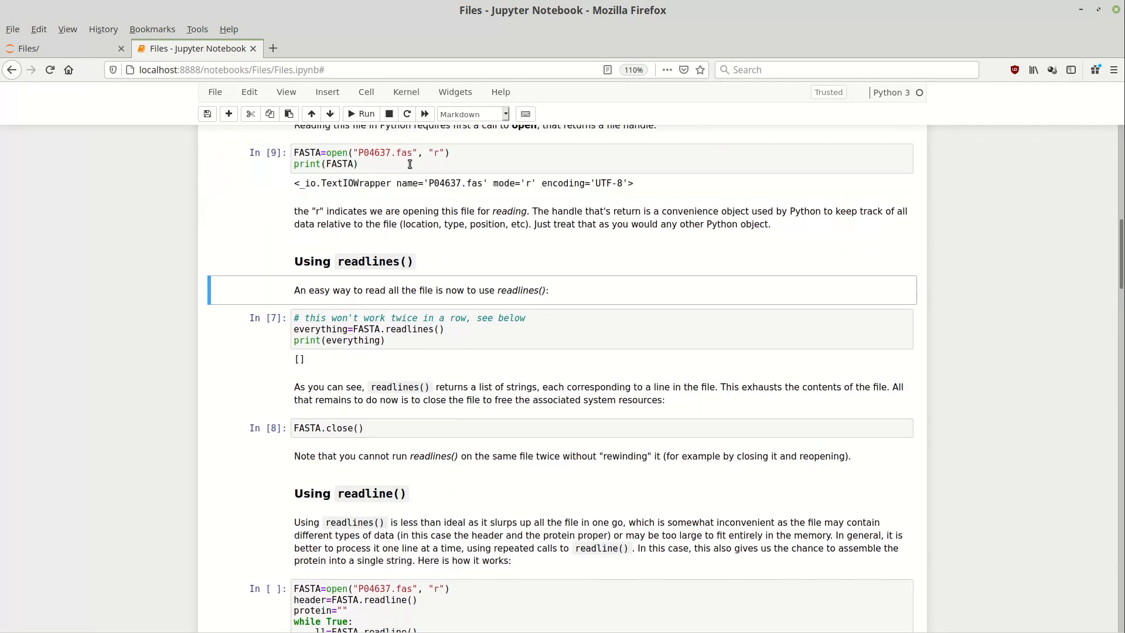
{"action": "left_click", "coordinate": [361, 114]}
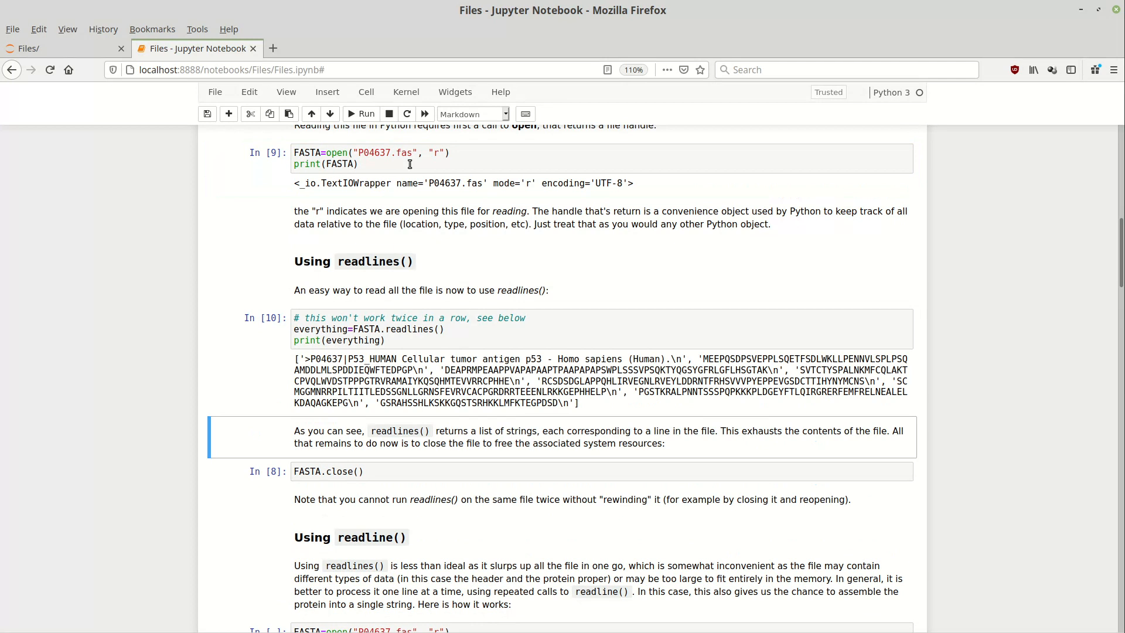